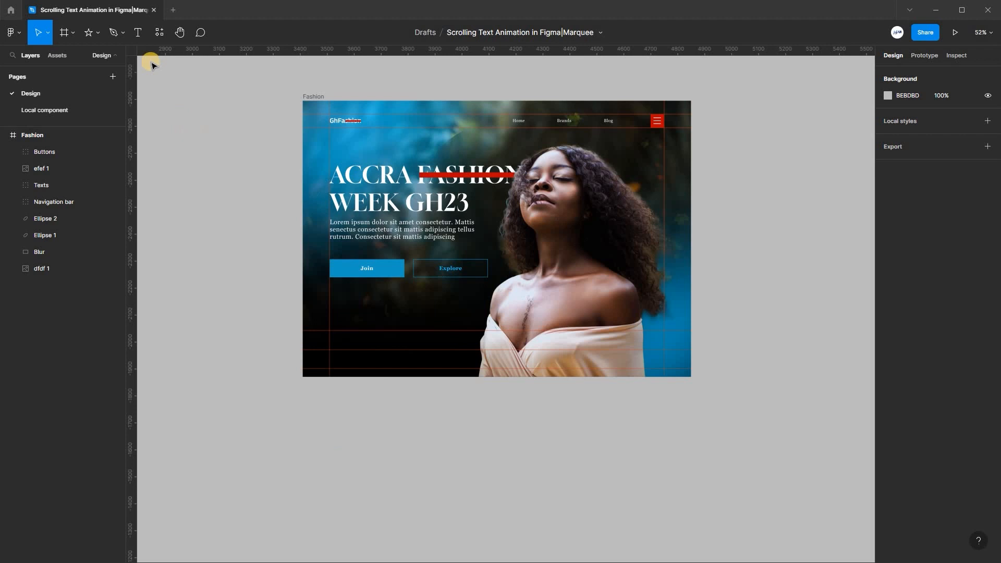
Step: Add a white Gloock 60 text layer reading LATEST FASHION TRENDS below the hero frame
{"action": "left_click", "coordinate": [137, 32]}
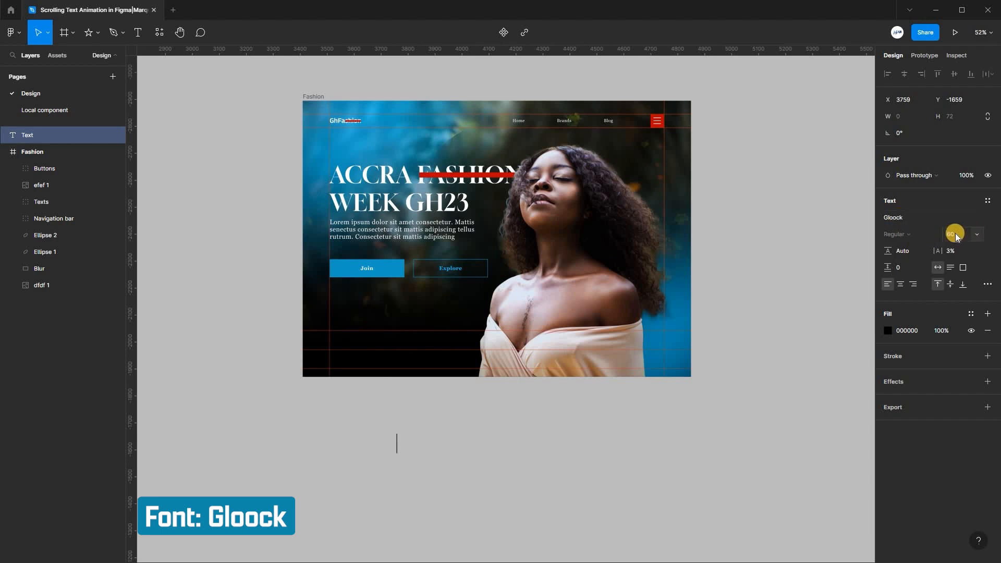
{"action": "left_click", "coordinate": [955, 233]}
{"action": "type", "text": "60"}
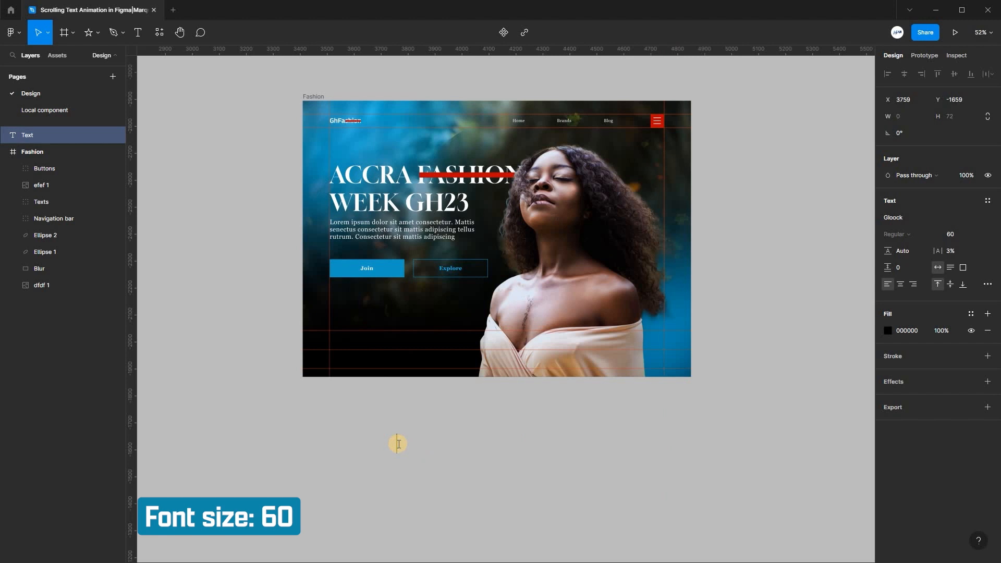
{"action": "type", "text": "LATEST FASHION"}
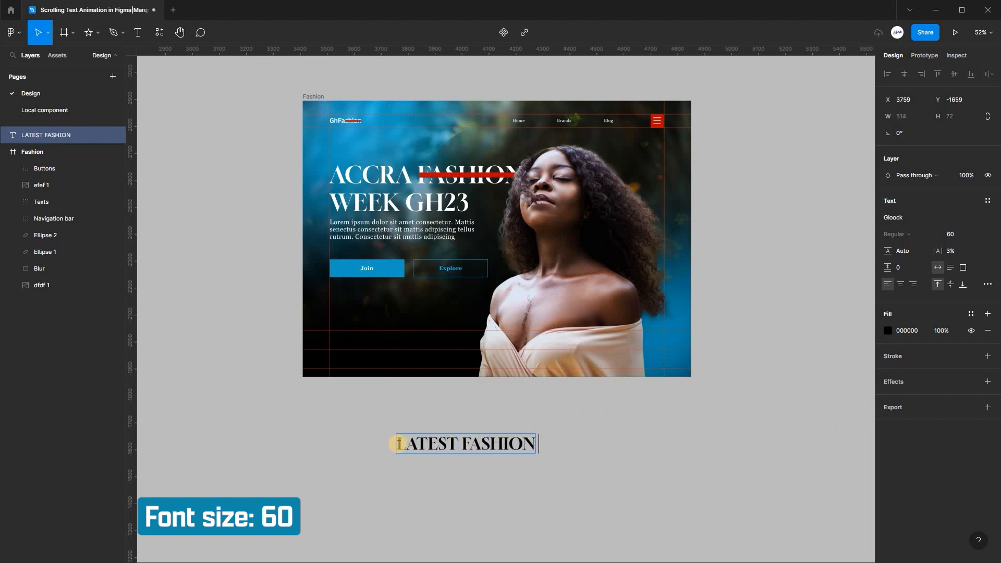
{"action": "left_click", "coordinate": [887, 331]}
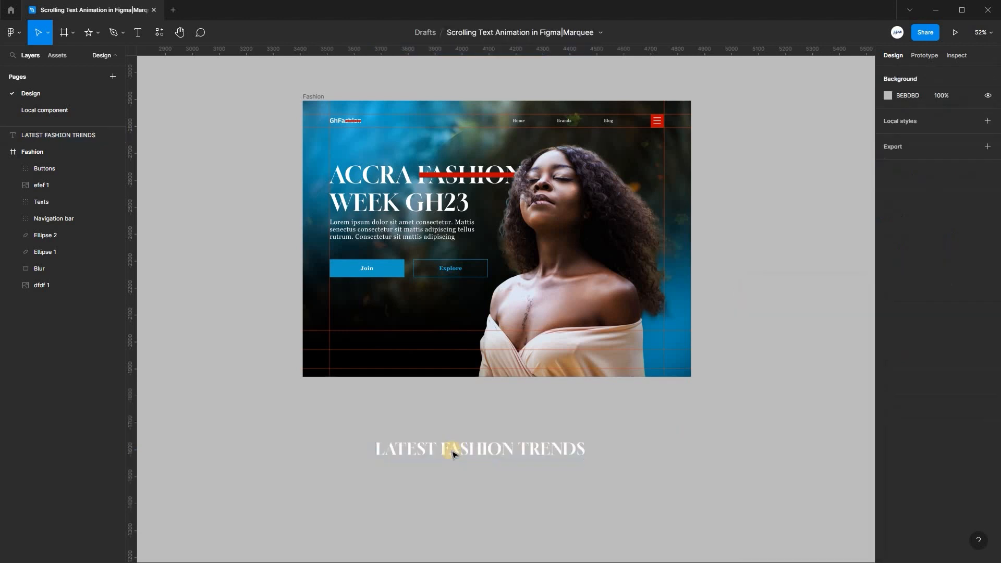
{"action": "left_click", "coordinate": [479, 447]}
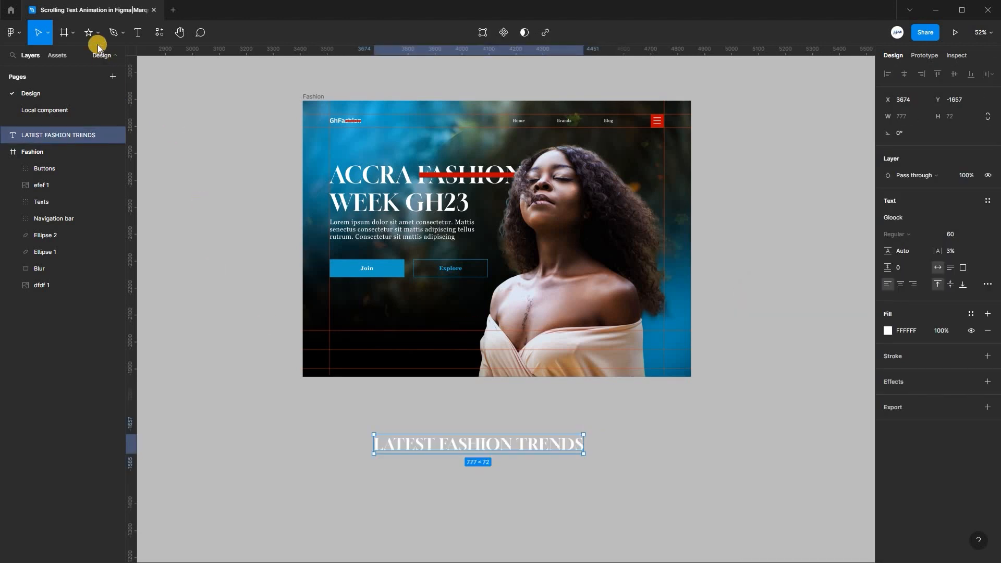
Step: Draw a 48×48 eight-point star with corner radius 4 and fill #BD0605 after the heading
{"action": "left_click", "coordinate": [88, 32]}
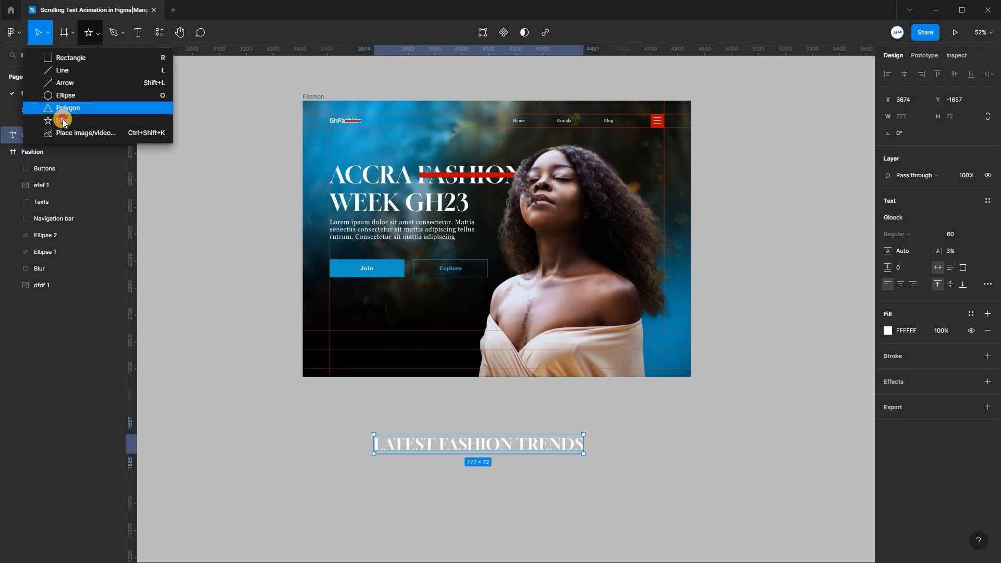
{"action": "left_click", "coordinate": [62, 121]}
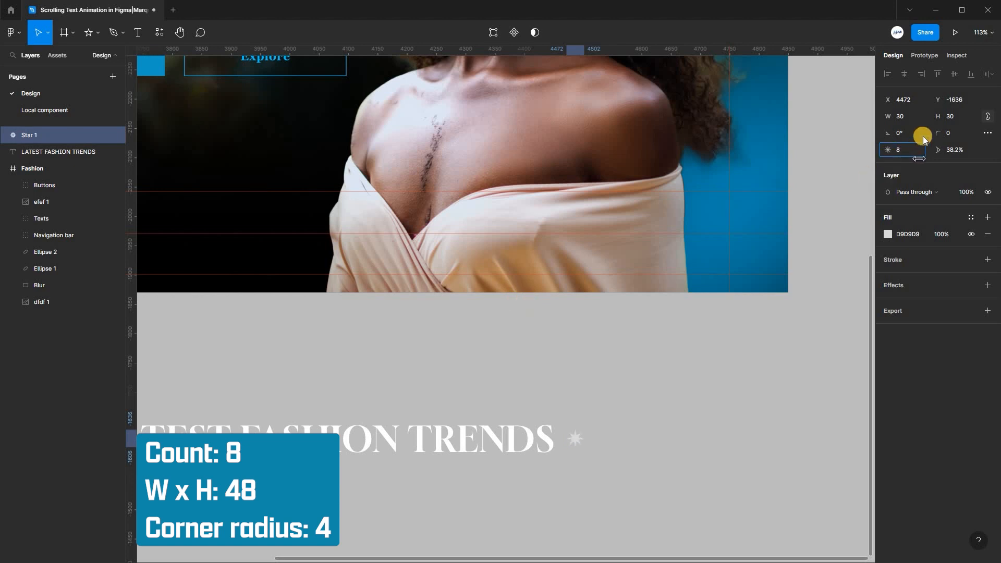
{"action": "left_click", "coordinate": [950, 133]}
{"action": "type", "text": "4"}
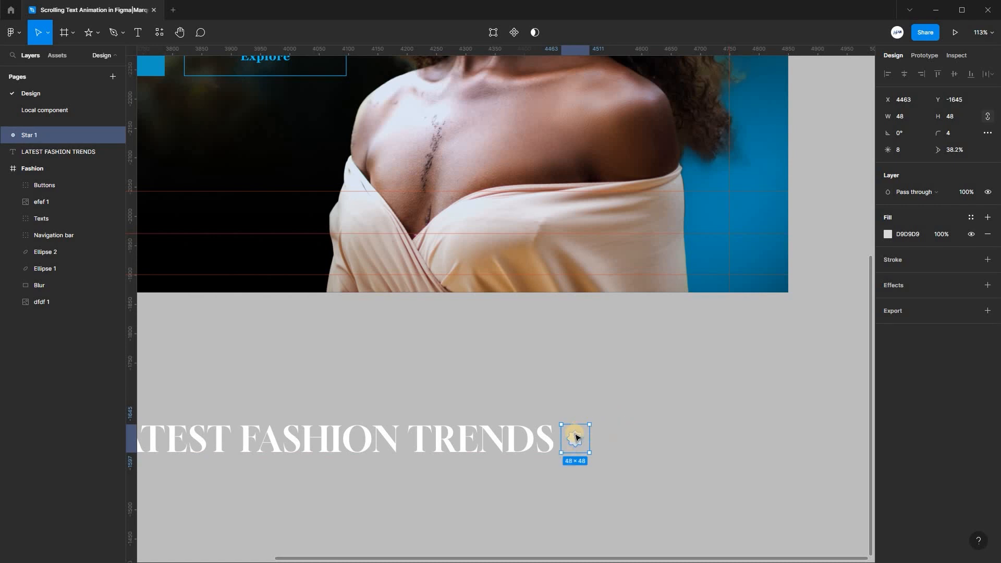
{"action": "mouse_move", "coordinate": [814, 397]}
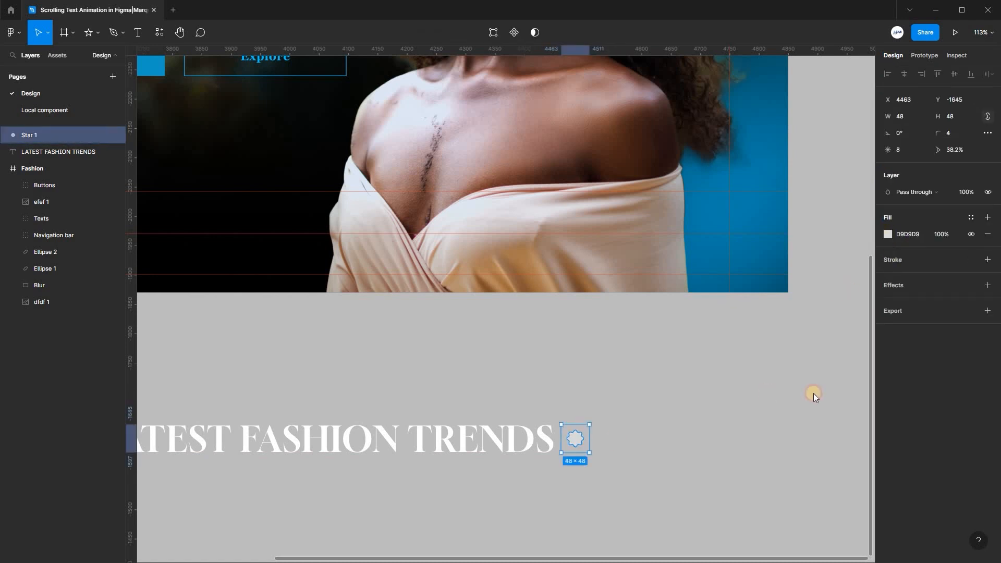
{"action": "left_click", "coordinate": [887, 234]}
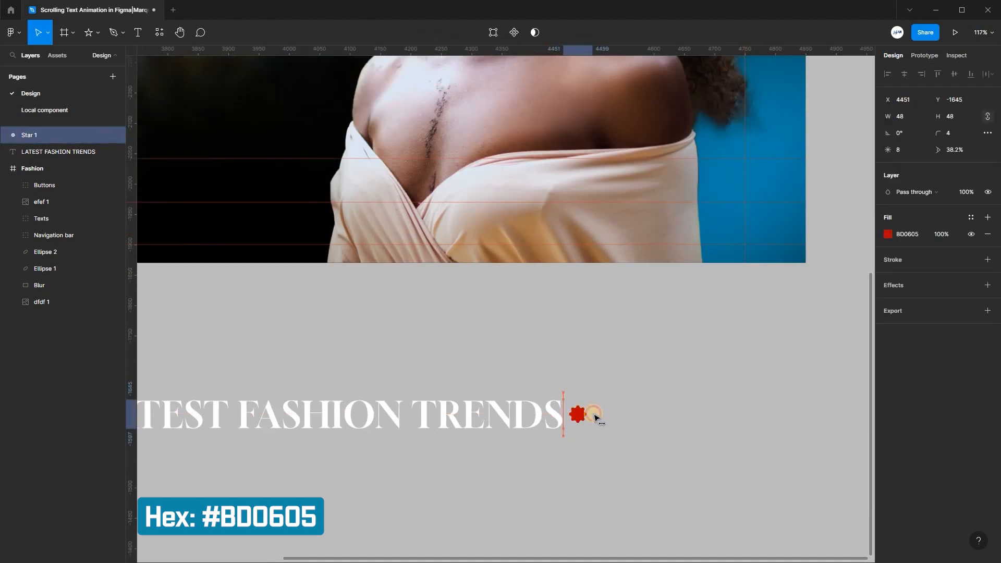
{"action": "left_click", "coordinate": [584, 414]}
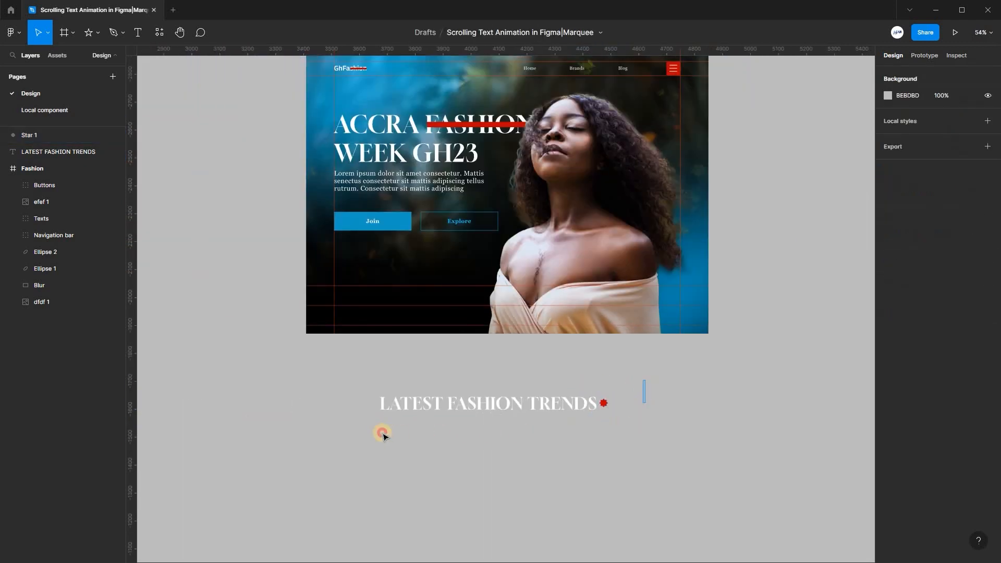
Step: Duplicate the heading-and-star pair into a row of three copies
{"action": "left_click", "coordinate": [487, 402]}
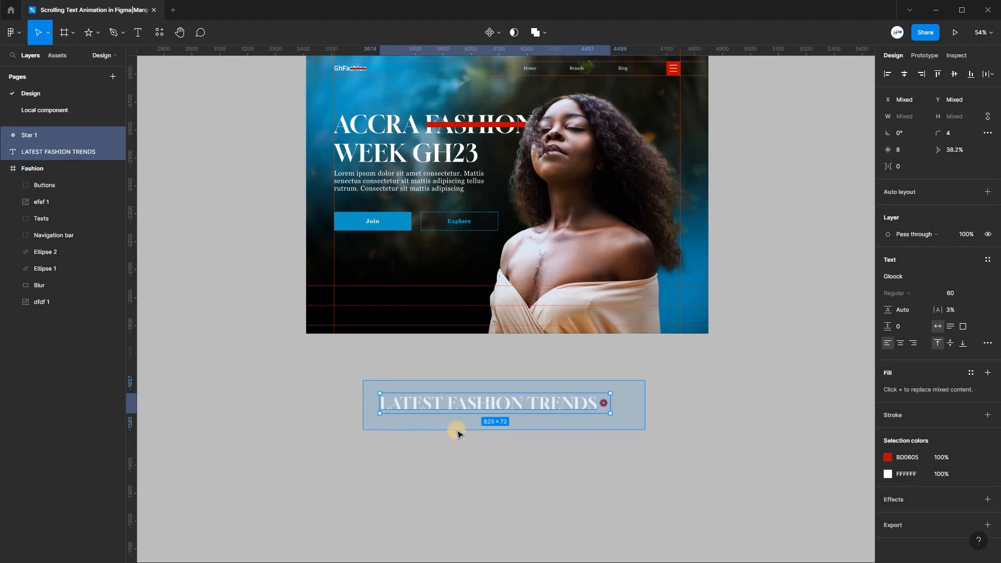
{"action": "key", "text": "ctrl+d"}
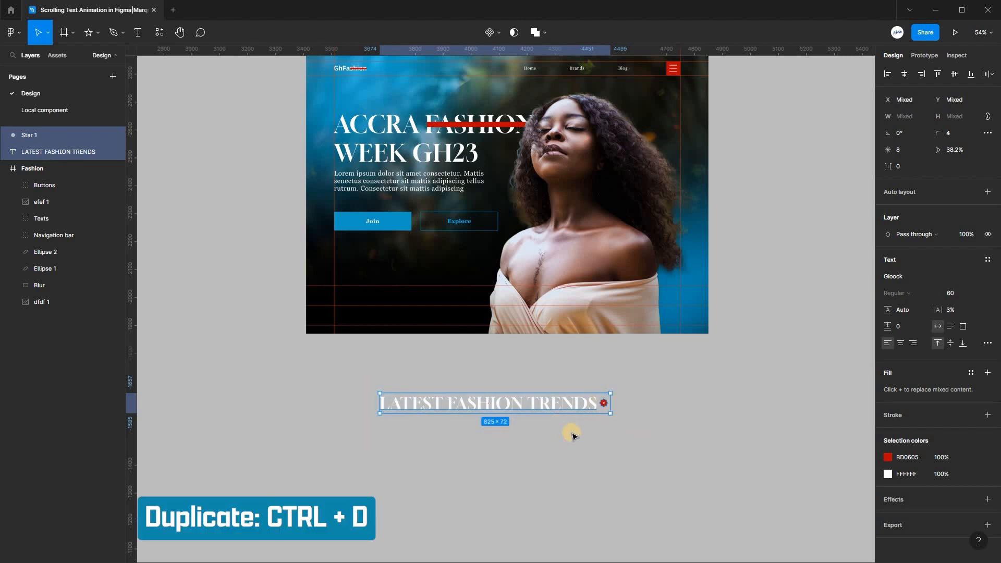
{"action": "scroll", "scroll_direction": "down", "scroll_amount": 3}
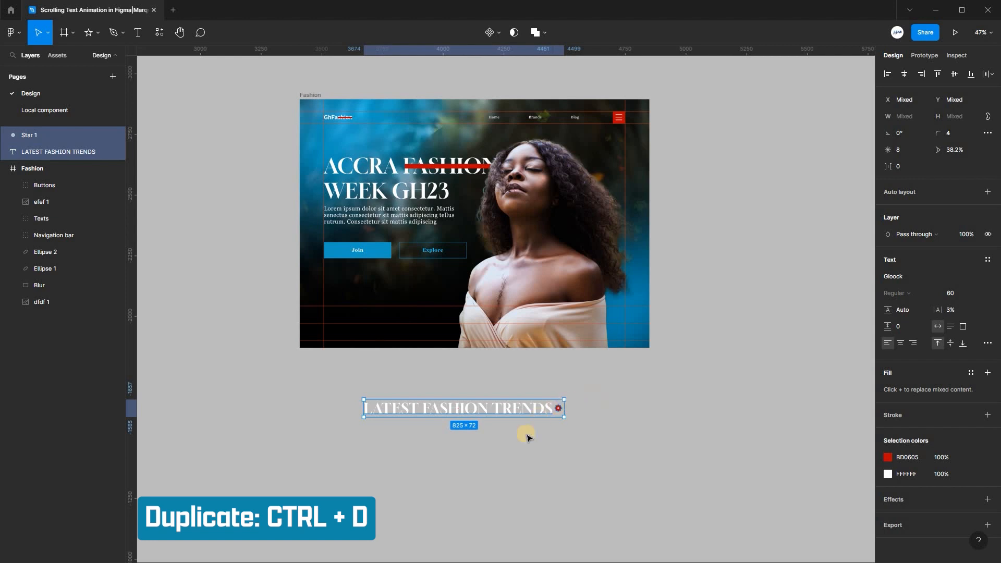
{"action": "key", "text": "ctrl+d"}
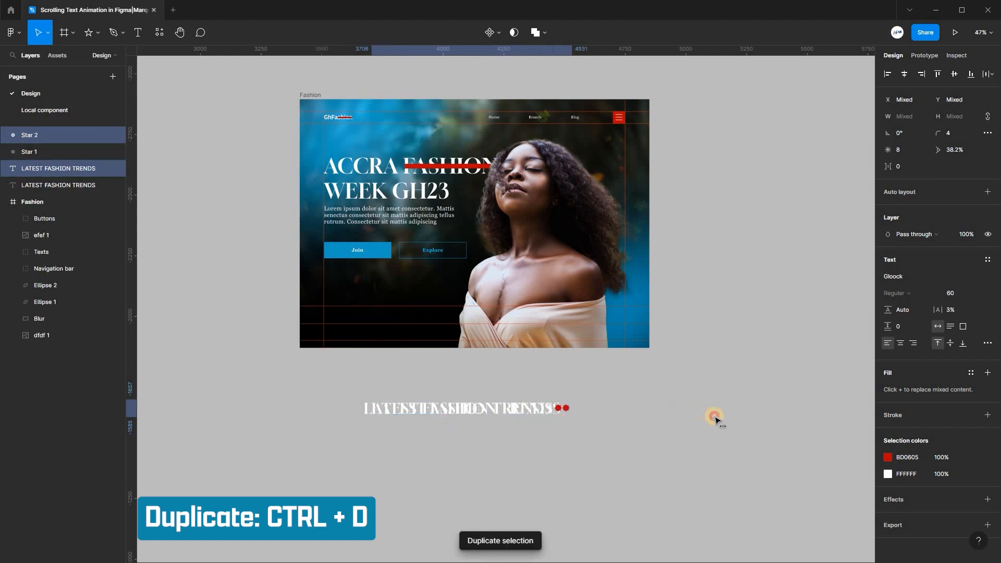
{"action": "key", "text": "ctrl+d"}
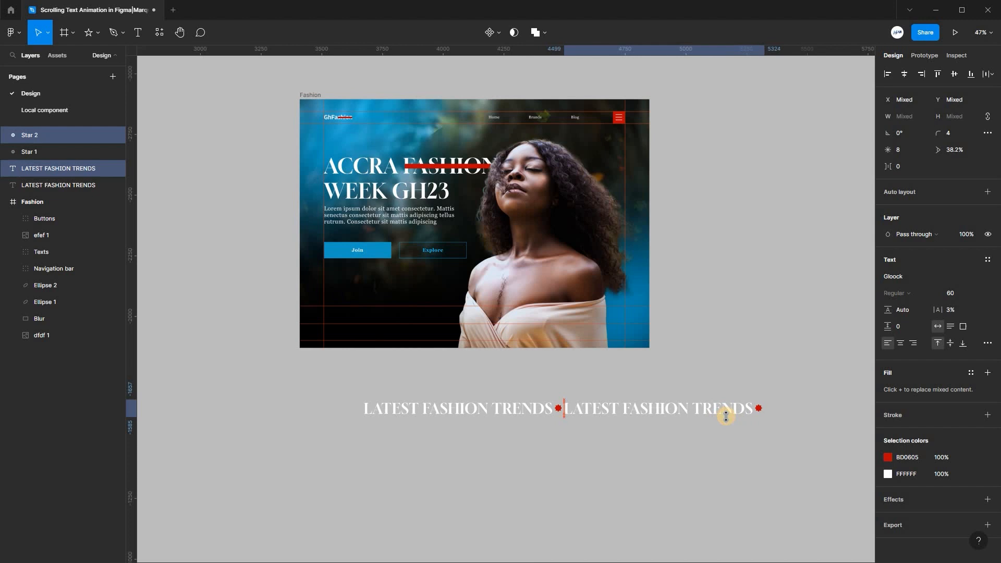
{"action": "key", "text": "ctrl+d"}
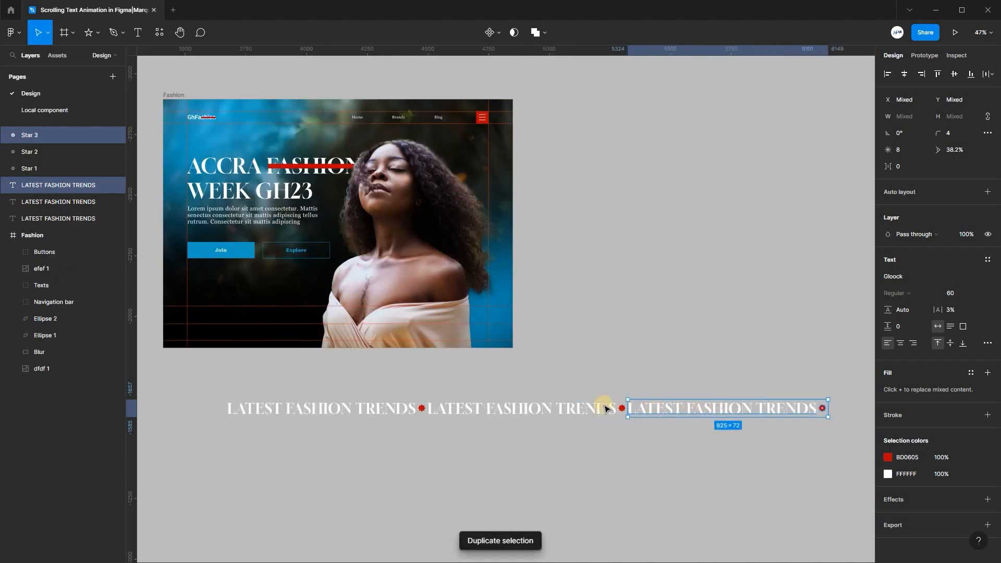
{"action": "mouse_move", "coordinate": [607, 457]}
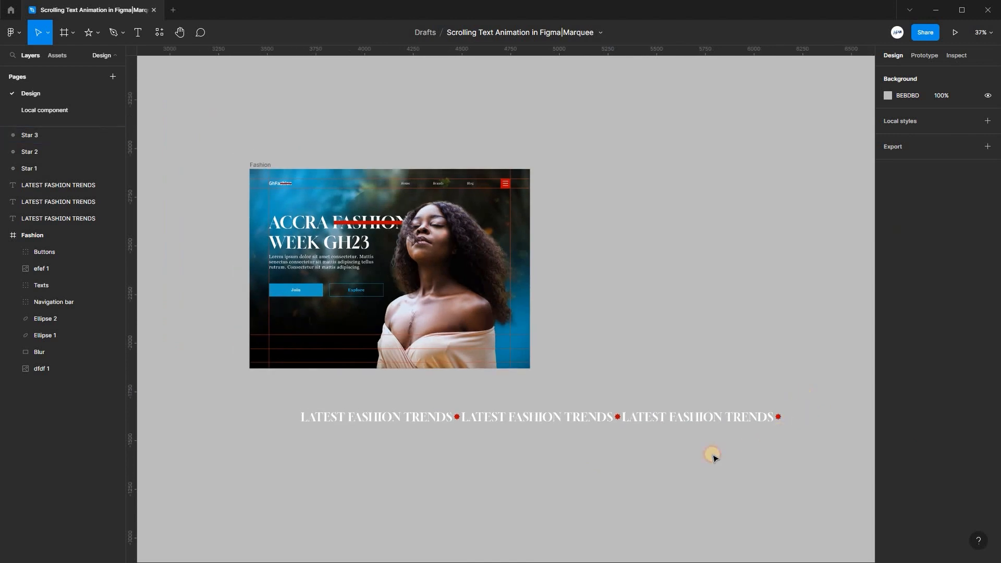
Step: Remove the trailing star after the third copy and select all remaining pieces
{"action": "left_click", "coordinate": [699, 416]}
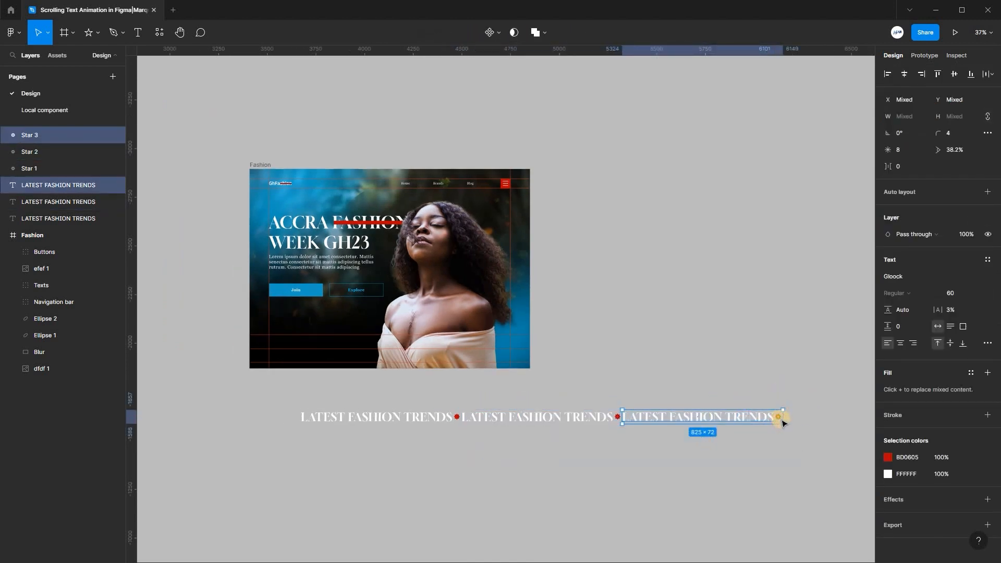
{"action": "left_click", "coordinate": [778, 416]}
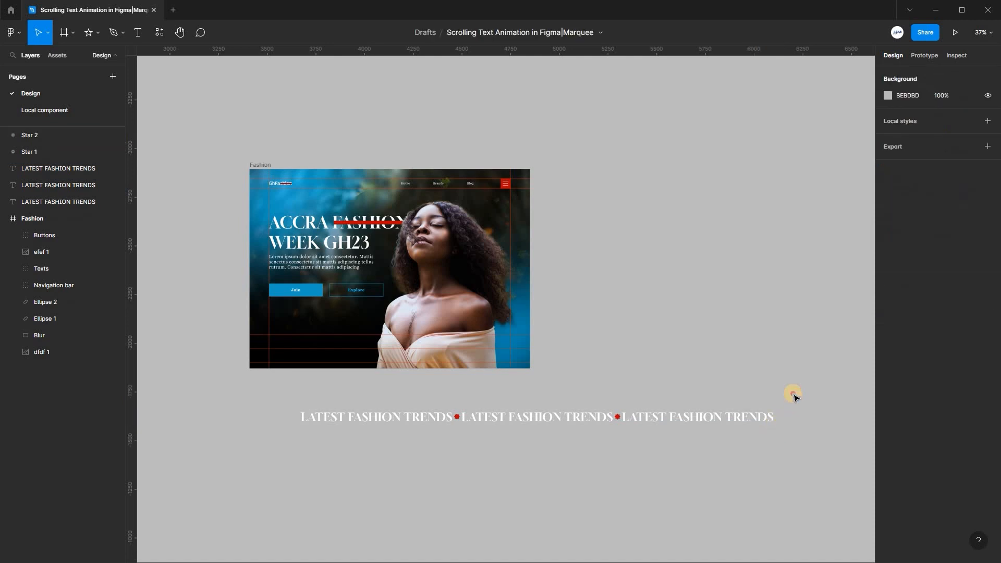
{"action": "left_click", "coordinate": [536, 415]}
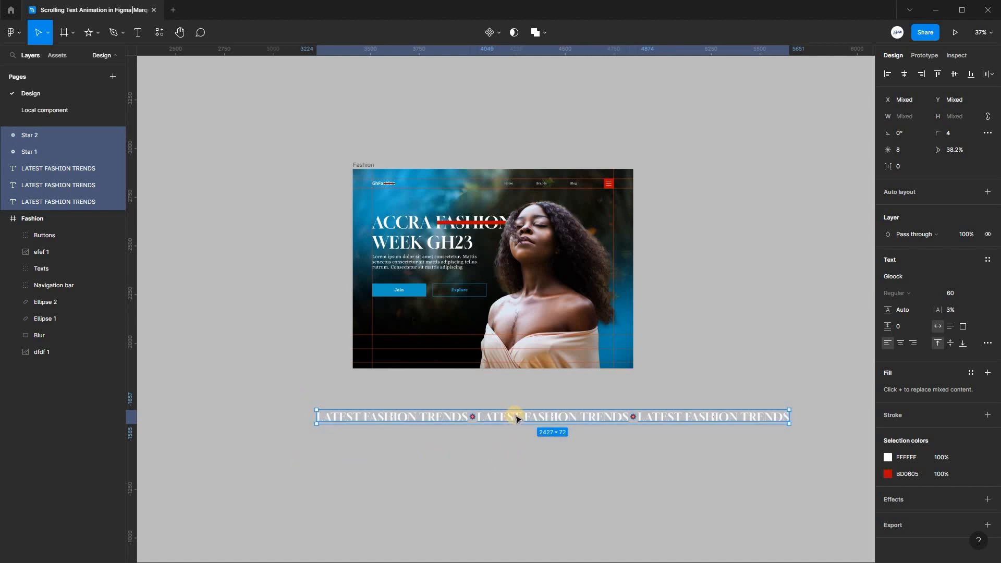
Step: Group the three headings and two stars into one 2427 × 72 group
{"action": "right_click", "coordinate": [517, 417]}
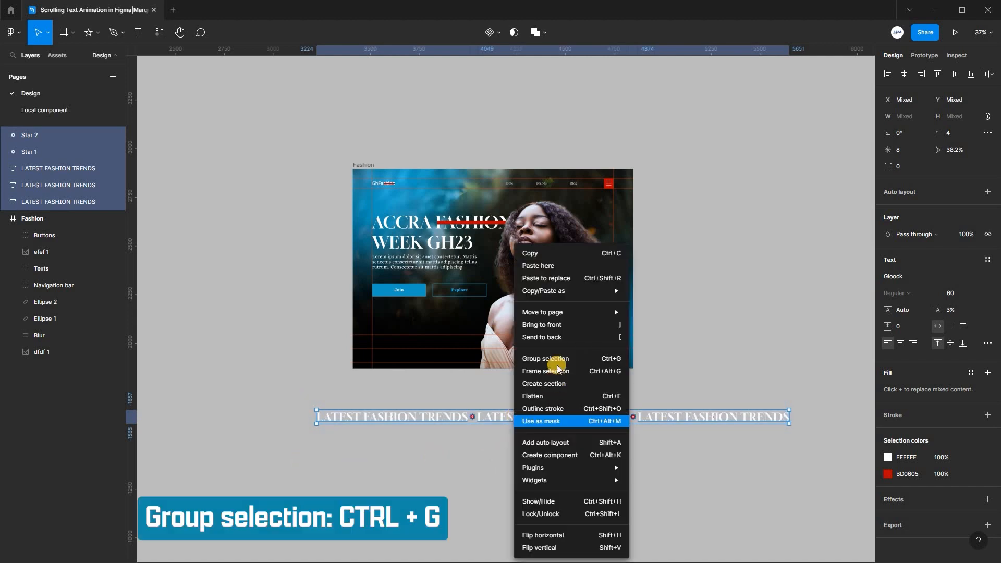
{"action": "mouse_move", "coordinate": [561, 360]}
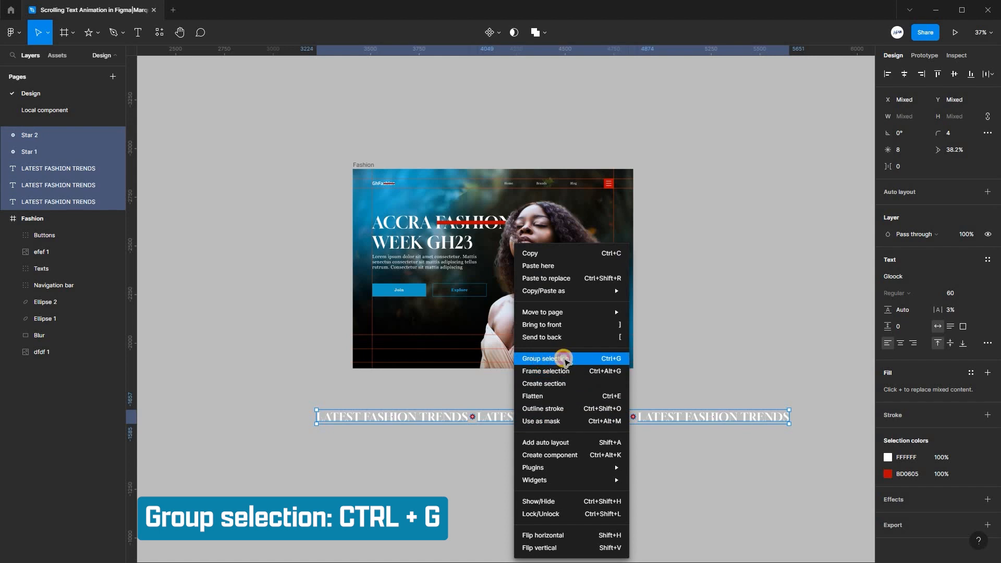
{"action": "left_click", "coordinate": [549, 358]}
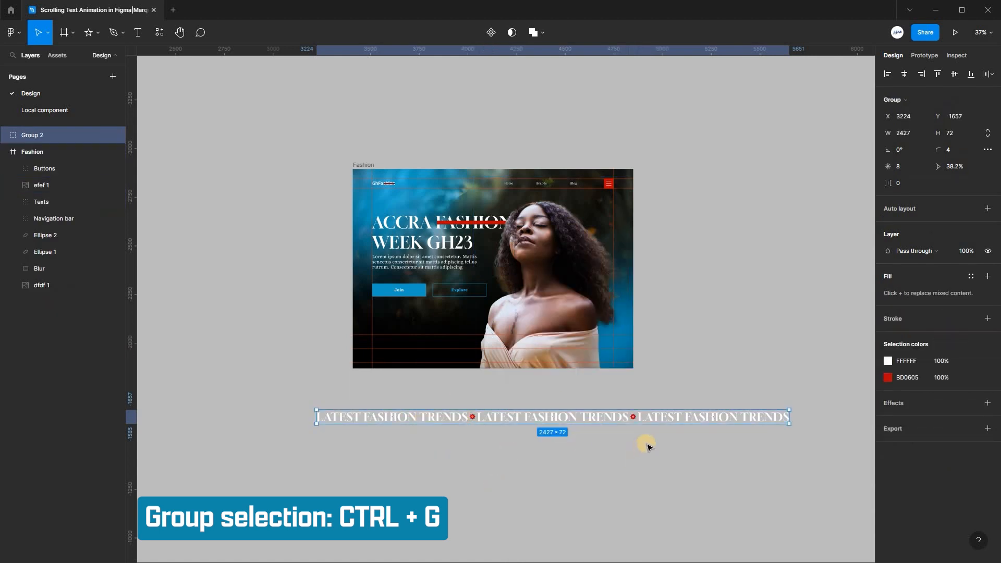
{"action": "mouse_move", "coordinate": [473, 499]}
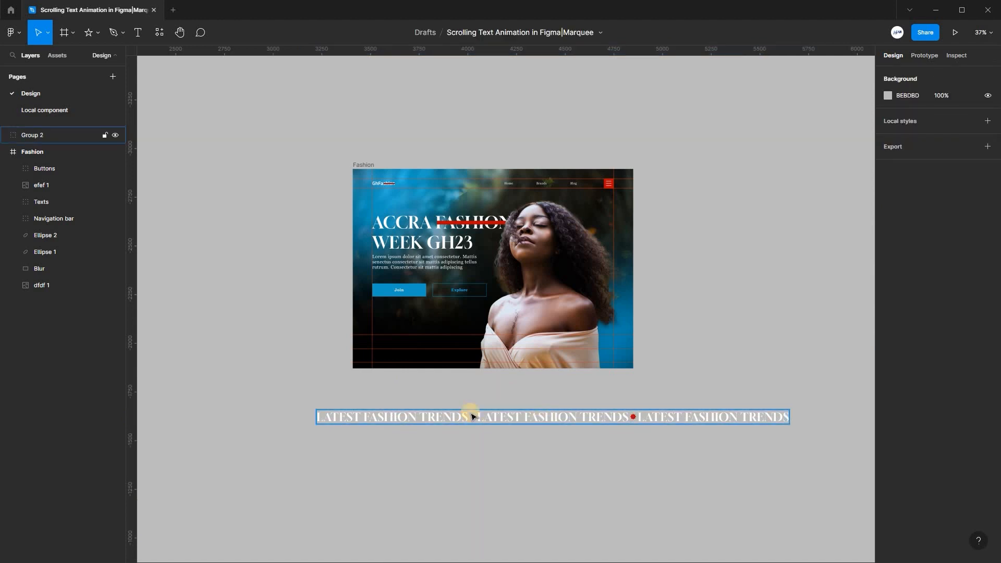
{"action": "mouse_move", "coordinate": [503, 420]}
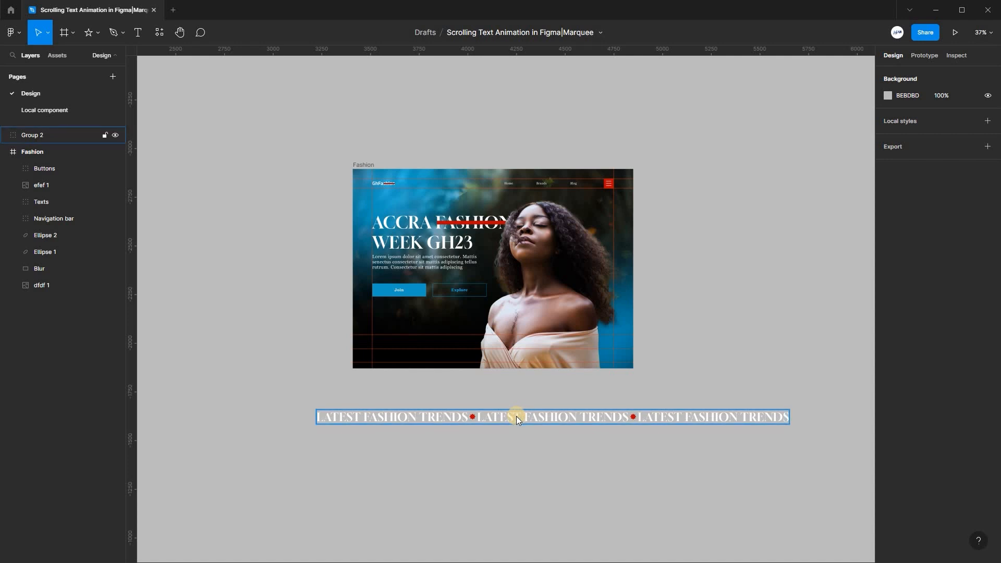
Step: Wrap the grouped text row in a frame, Frame 3
{"action": "right_click", "coordinate": [491, 417]}
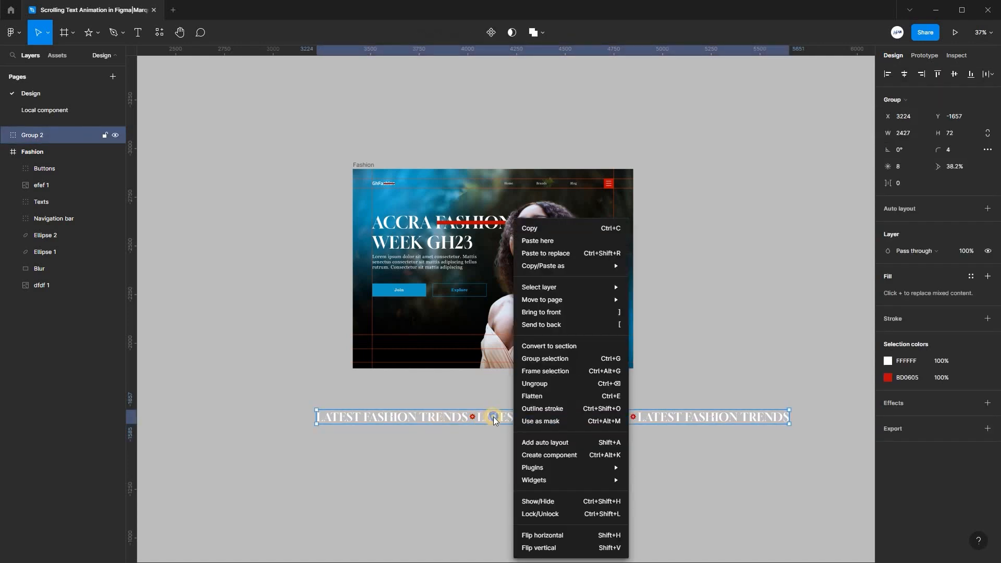
{"action": "mouse_move", "coordinate": [524, 346]}
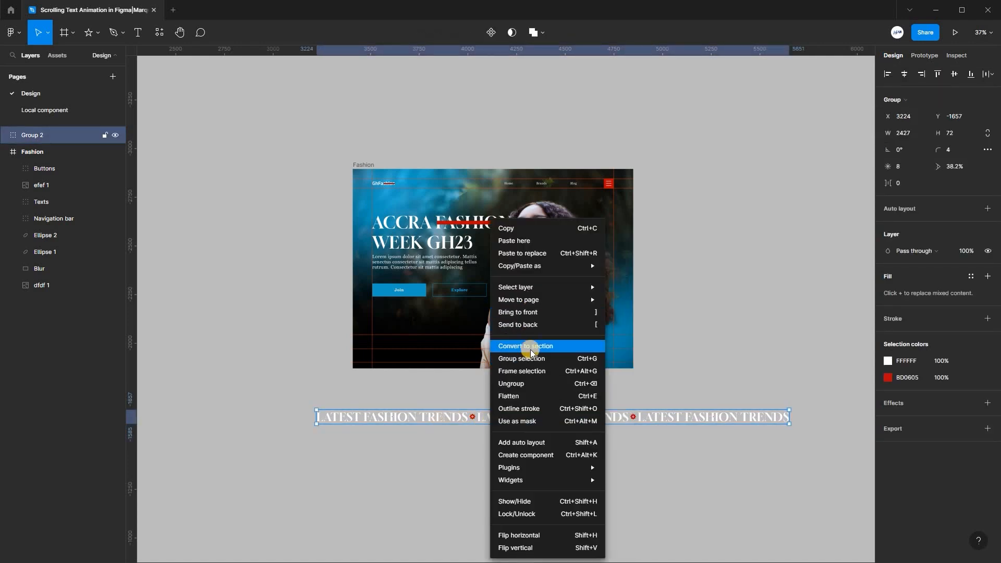
{"action": "mouse_move", "coordinate": [523, 371]}
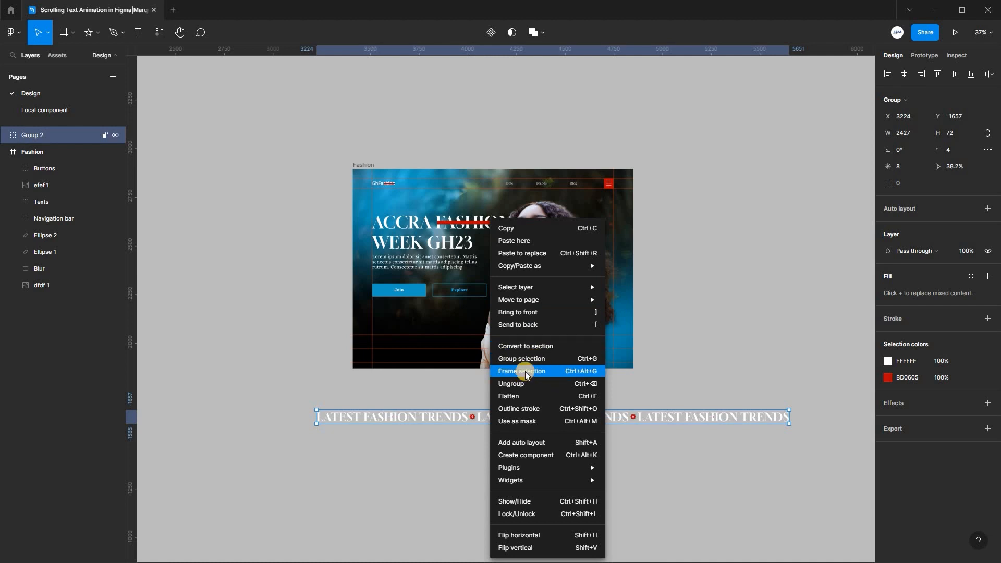
{"action": "mouse_move", "coordinate": [576, 374]}
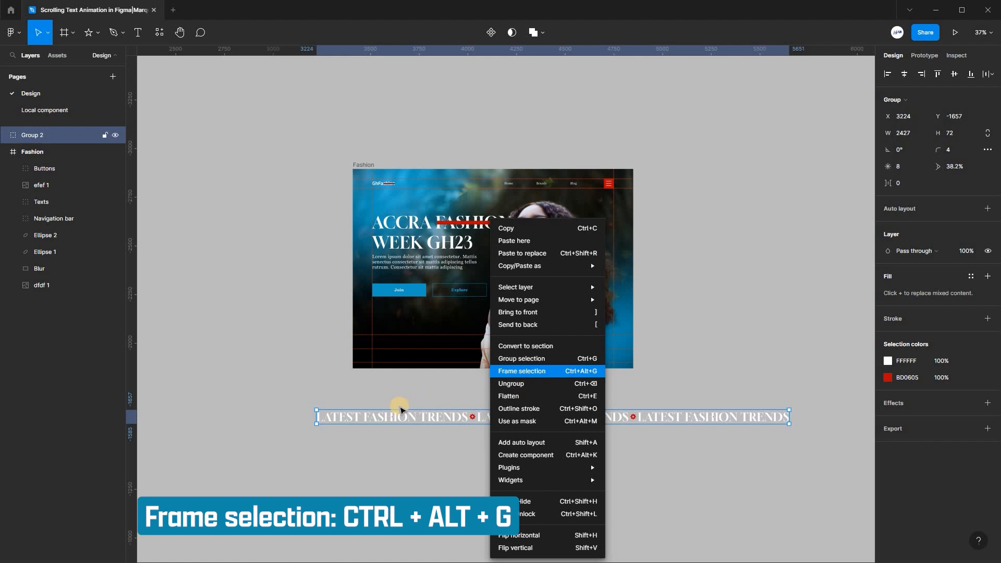
{"action": "left_click", "coordinate": [521, 371]}
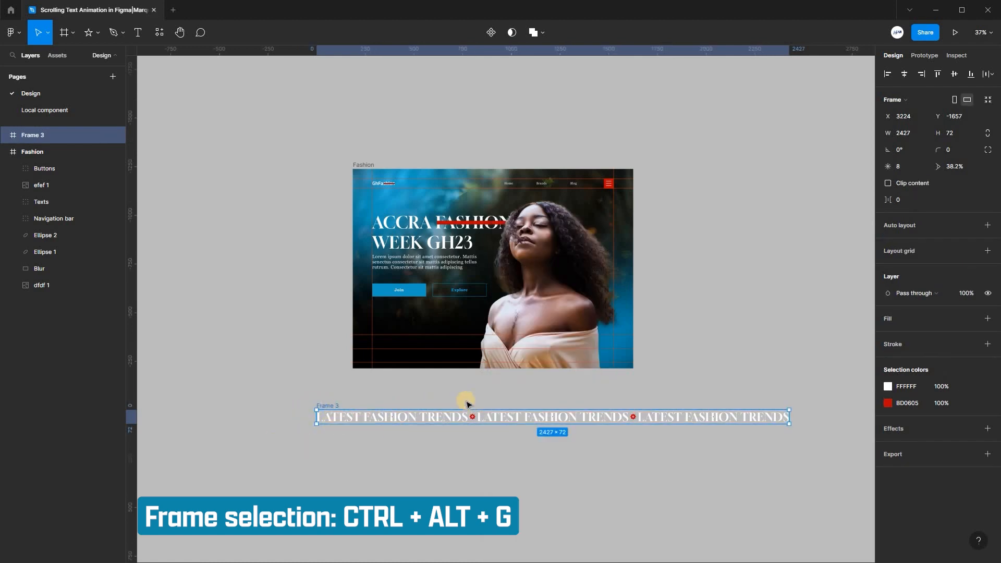
{"action": "mouse_move", "coordinate": [678, 444]}
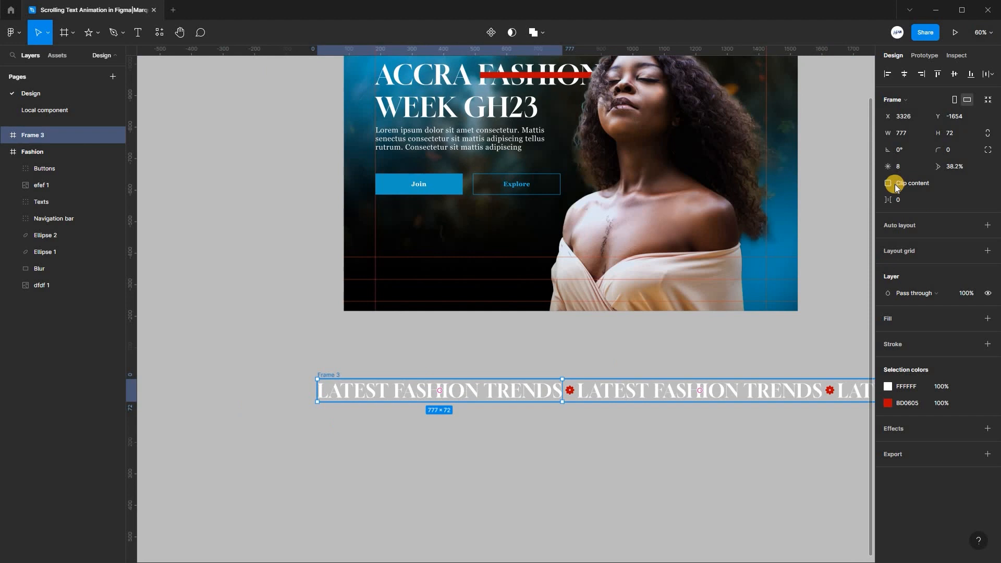
Step: Clip Frame 3's content at 777 wide so only the first phrase shows
{"action": "left_click", "coordinate": [888, 184]}
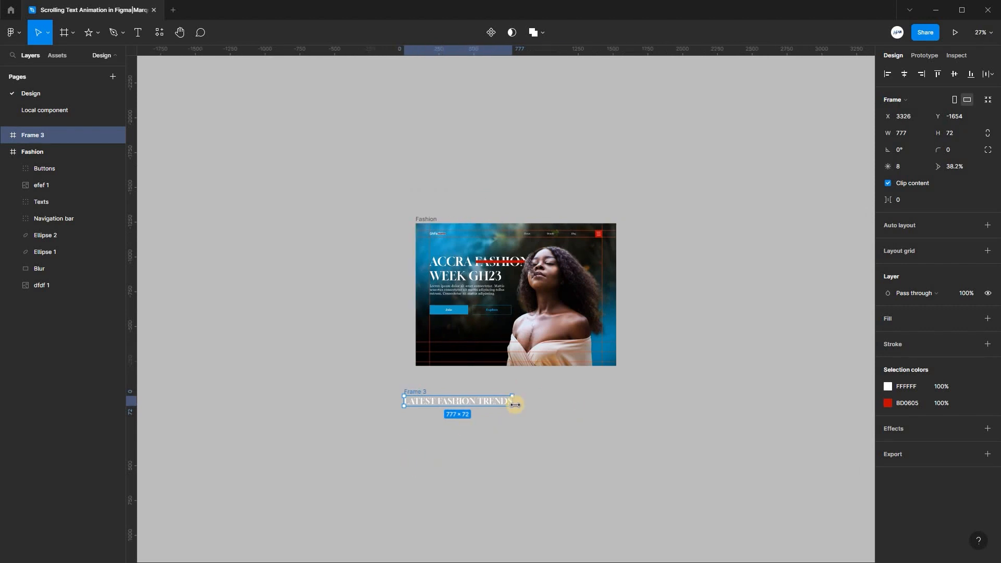
{"action": "mouse_move", "coordinate": [413, 478]}
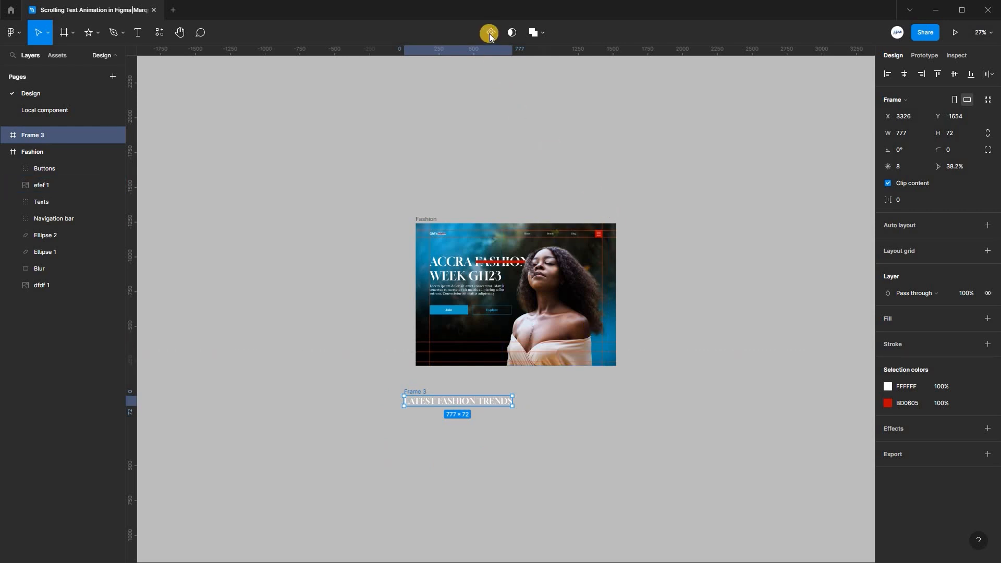
{"action": "mouse_move", "coordinate": [489, 32]}
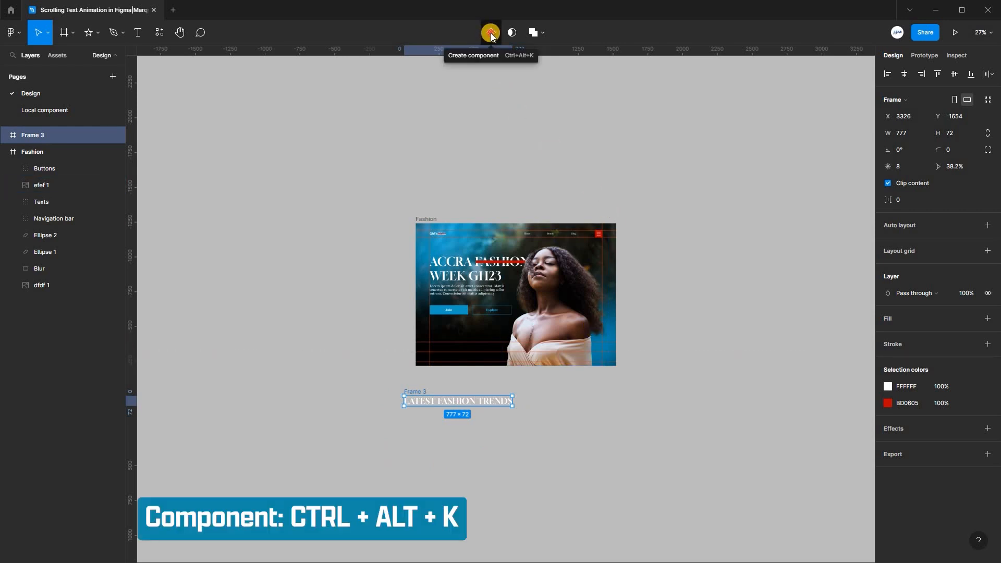
Step: Turn Frame 3 into a component set with Default and Variant2 variants
{"action": "left_click", "coordinate": [490, 33]}
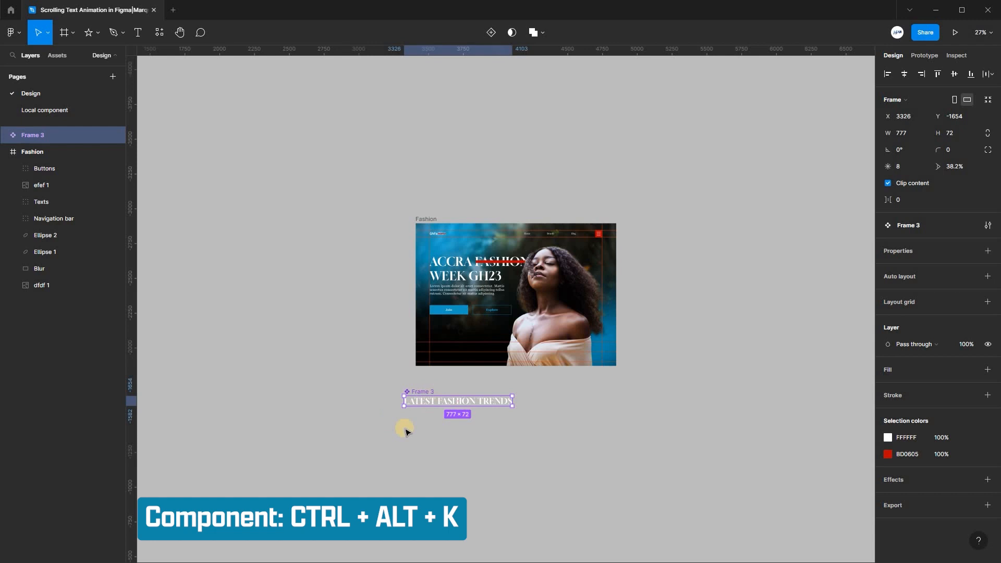
{"action": "mouse_move", "coordinate": [463, 268]}
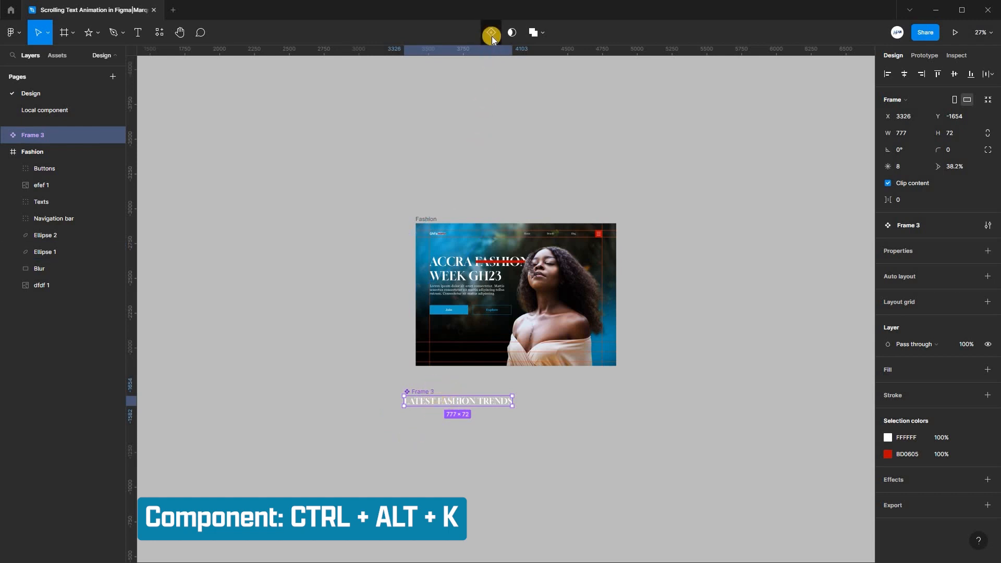
{"action": "key", "text": "ctrl+alt+k"}
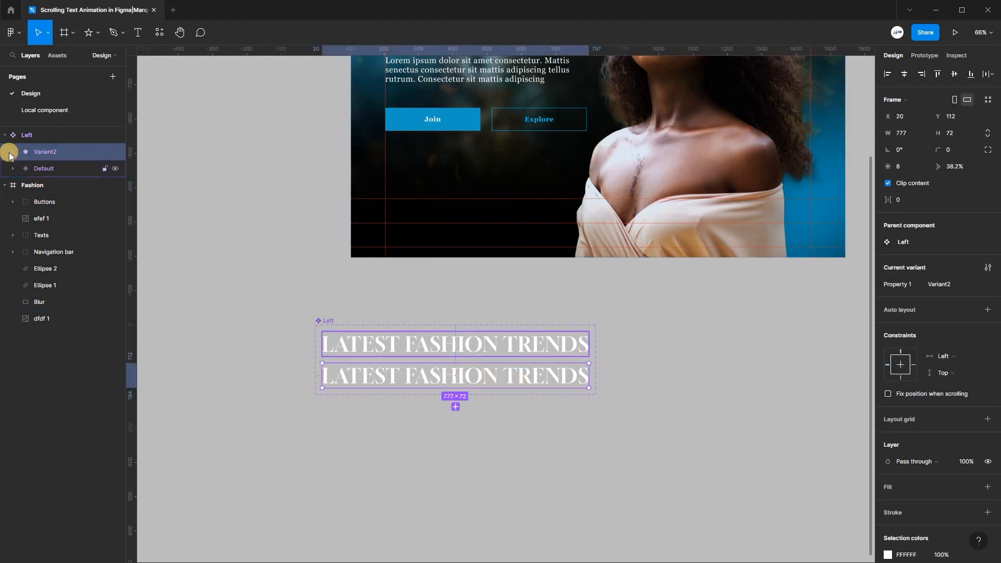
Step: Shift Variant2's inner Group 2 to x −825 and reselect the Left component set
{"action": "left_click", "coordinate": [12, 155]}
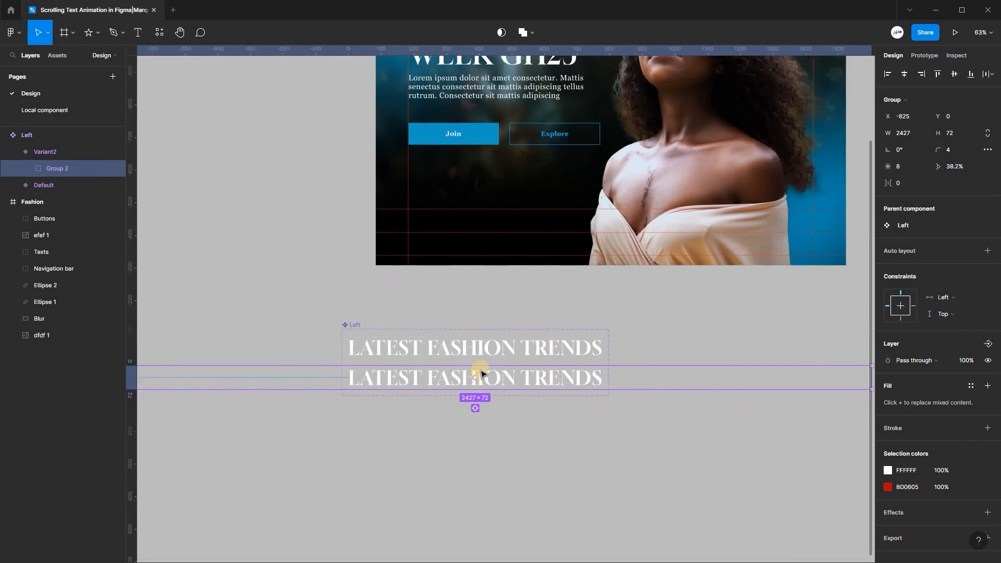
{"action": "left_click", "coordinate": [27, 134]}
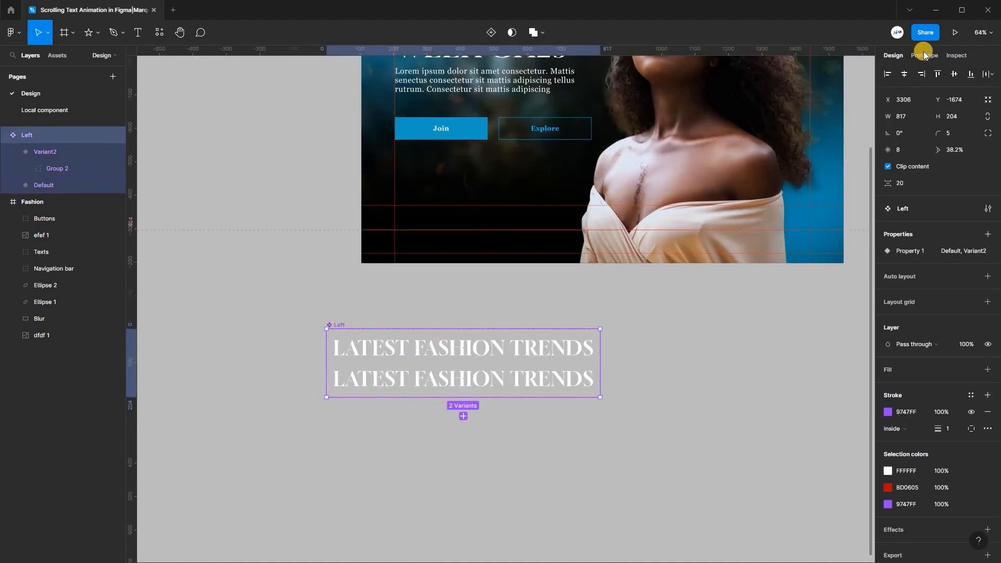
Step: Make Default go to Variant2 after 1 ms with linear smart animate over 10000 ms
{"action": "left_click", "coordinate": [923, 56]}
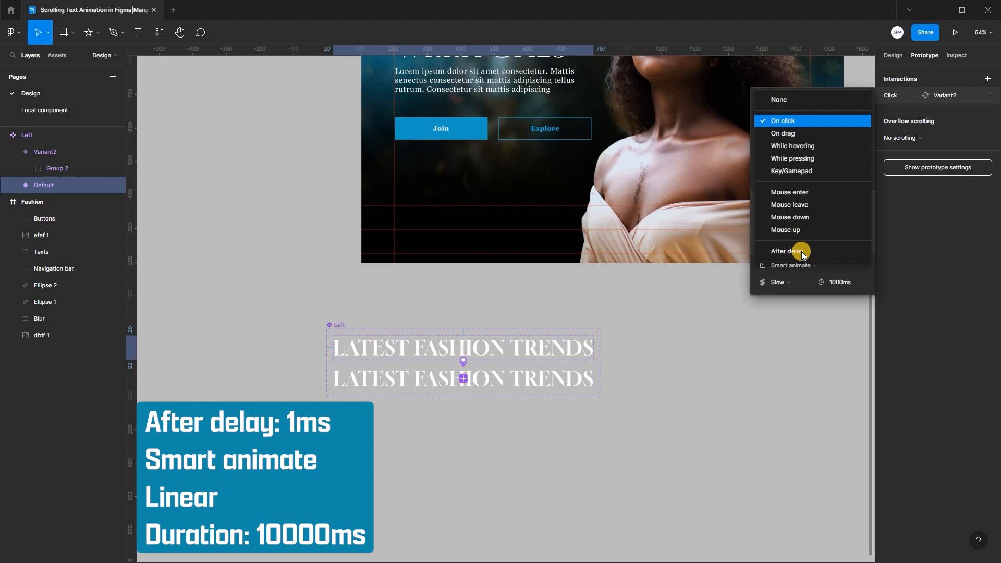
{"action": "left_click", "coordinate": [783, 250]}
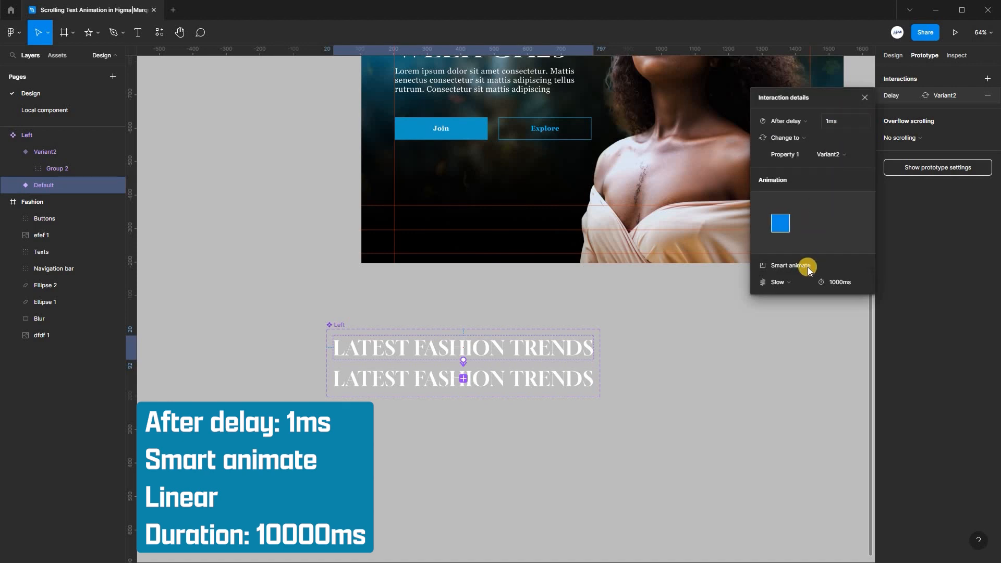
{"action": "left_click", "coordinate": [789, 265]}
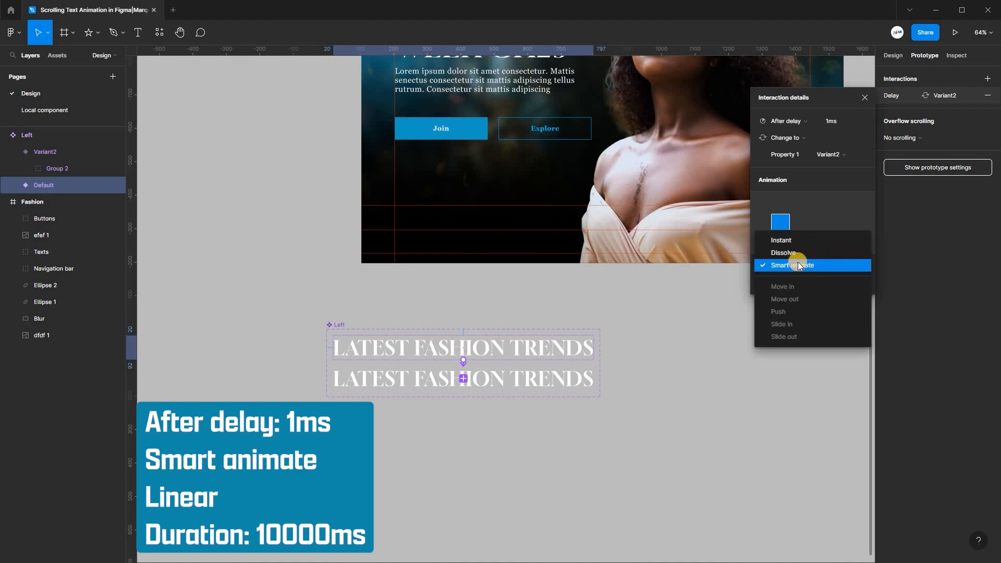
{"action": "left_click", "coordinate": [790, 265]}
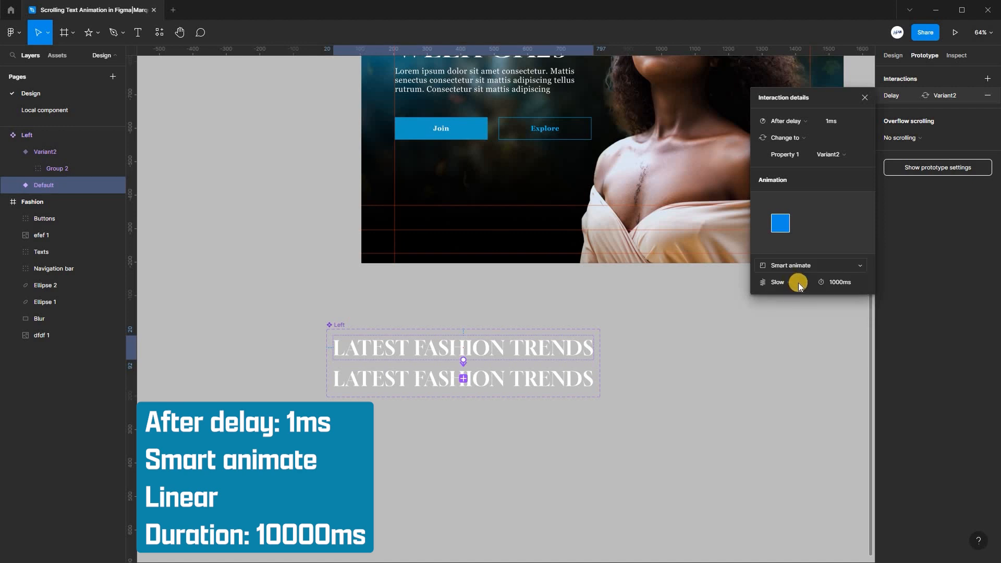
{"action": "left_click", "coordinate": [778, 281]}
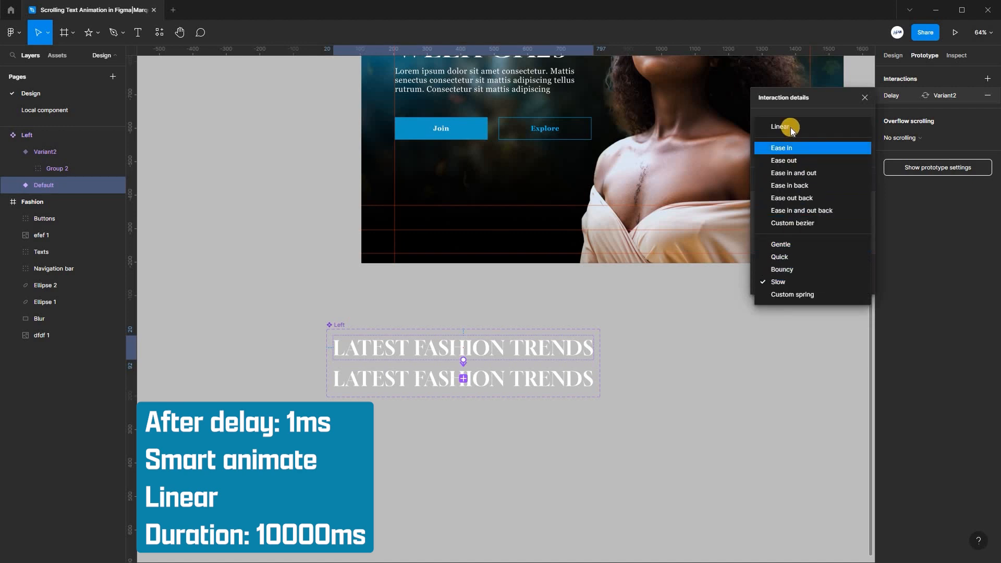
{"action": "left_click", "coordinate": [778, 126]}
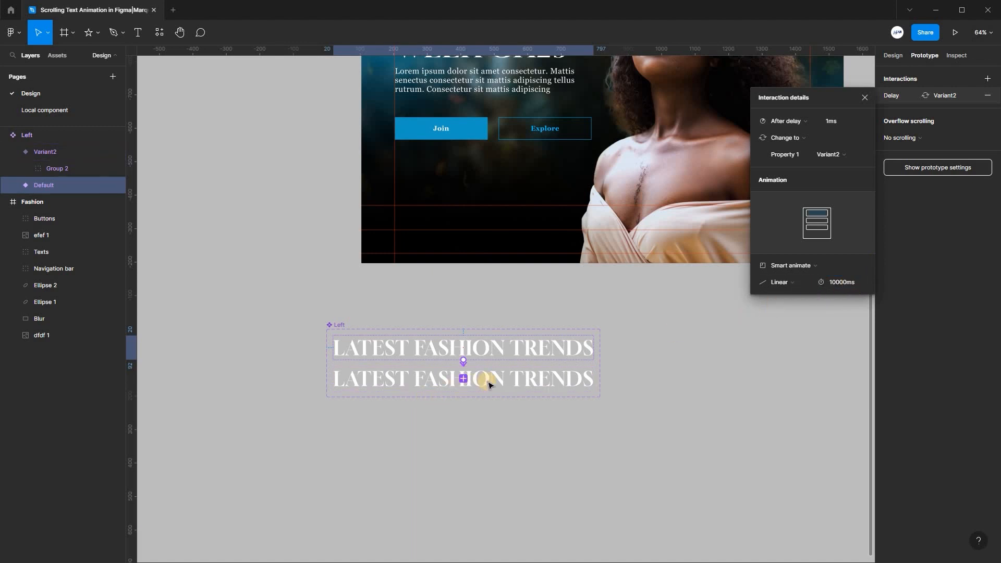
Step: Make Variant2 return to Default after delay with an instant transition
{"action": "left_click", "coordinate": [496, 377]}
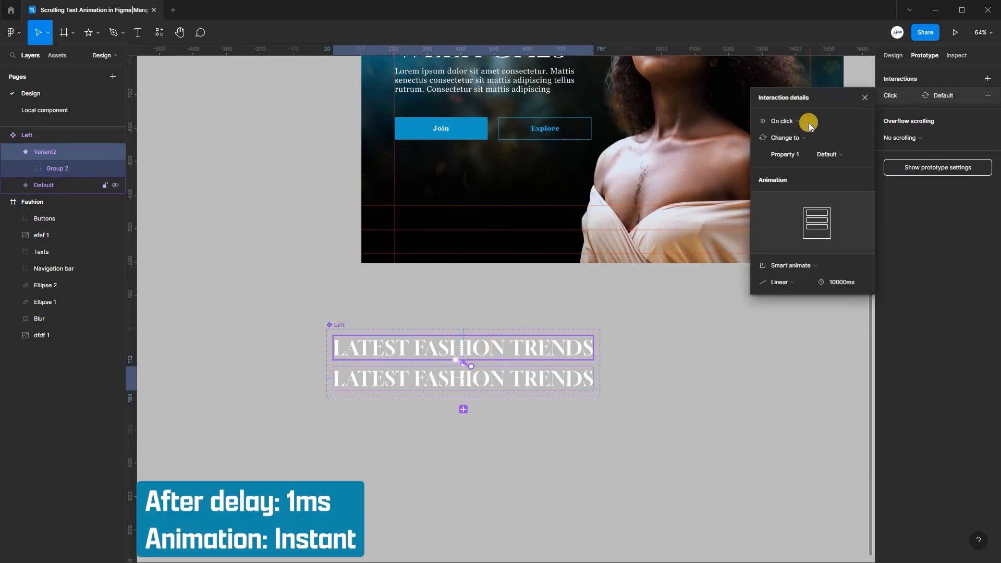
{"action": "left_click", "coordinate": [780, 121]}
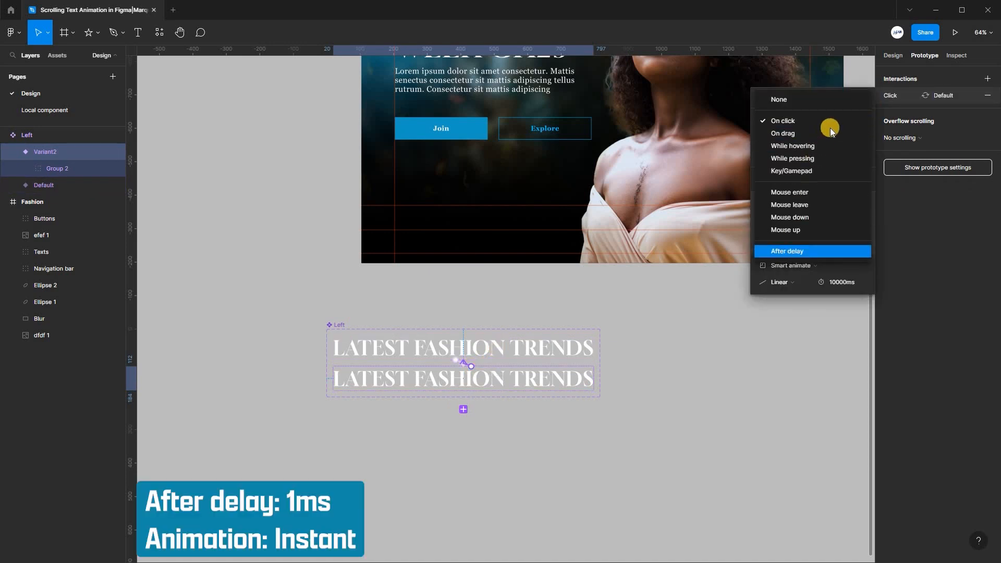
{"action": "left_click", "coordinate": [787, 250]}
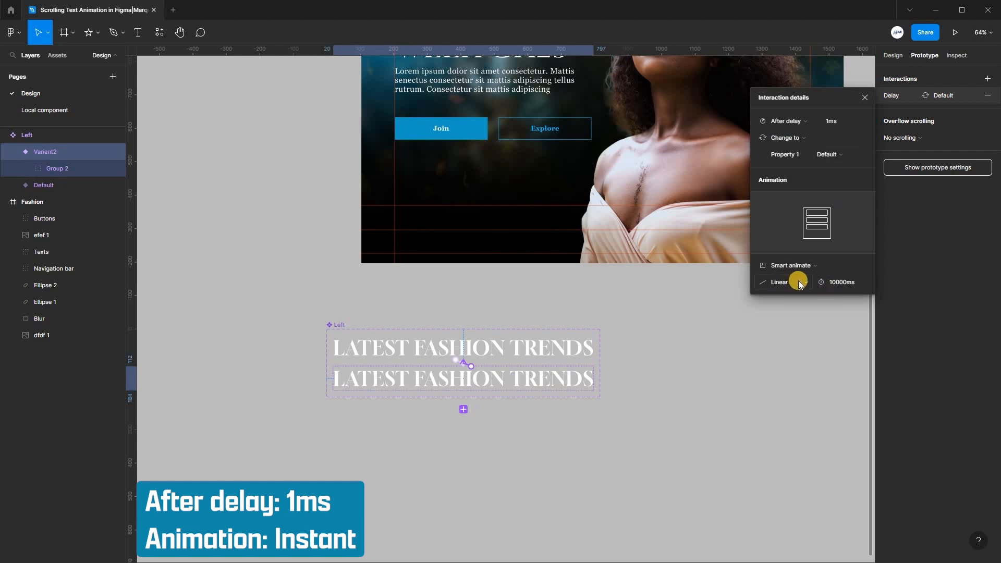
{"action": "left_click", "coordinate": [790, 265]}
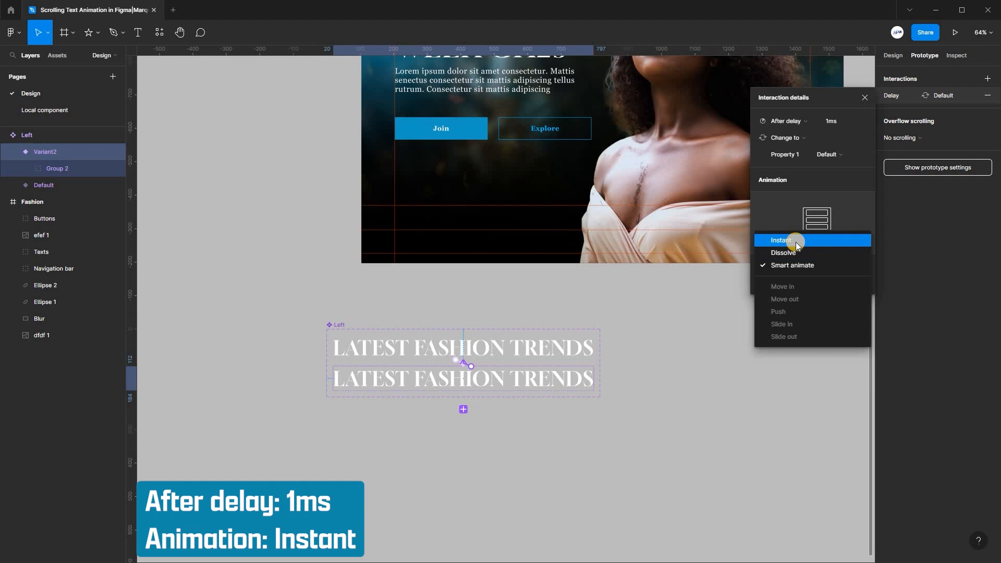
{"action": "left_click", "coordinate": [780, 241]}
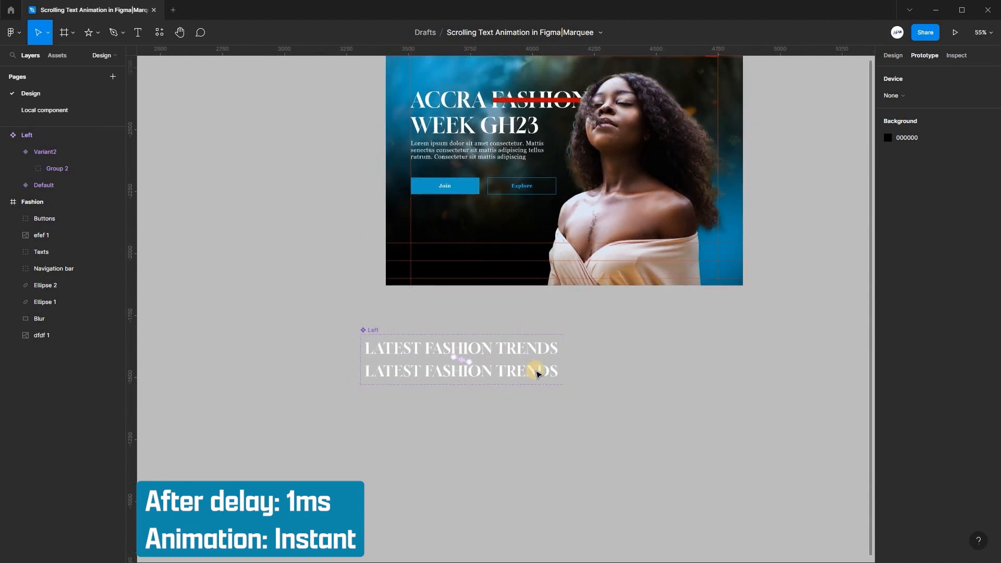
Step: Duplicate the Left component set below itself as a new set named Right
{"action": "scroll", "scroll_direction": "down", "scroll_amount": 3}
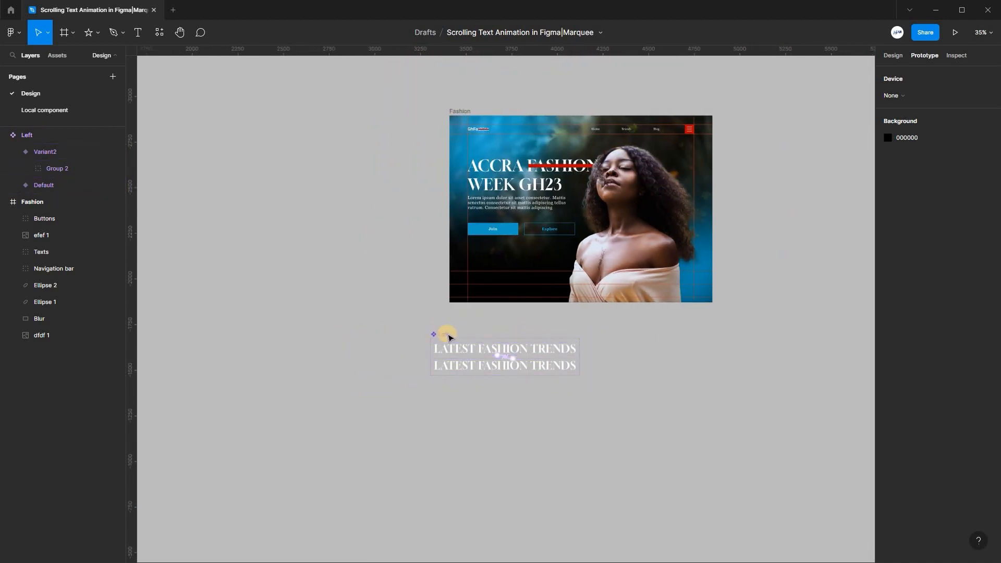
{"action": "left_click", "coordinate": [505, 356]}
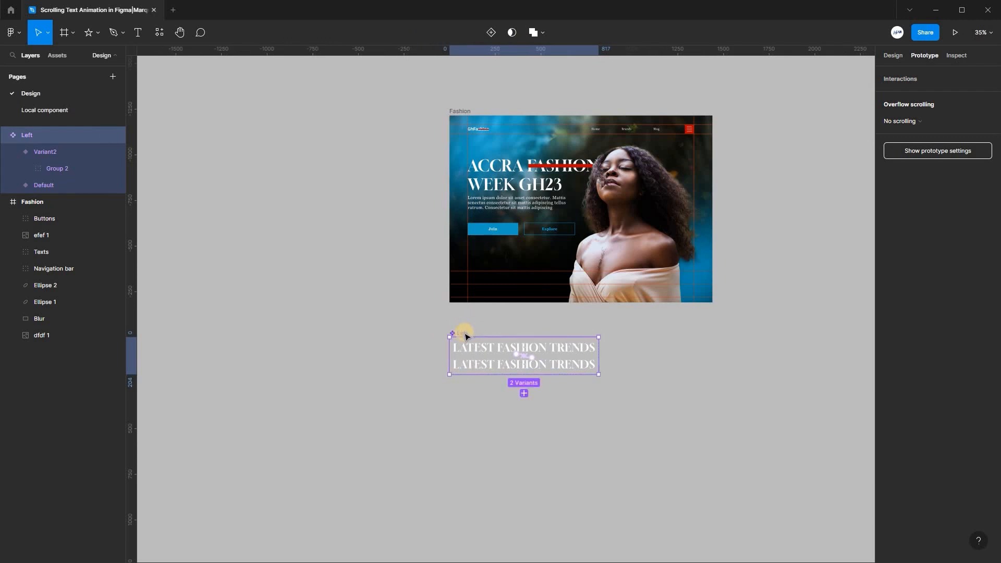
{"action": "mouse_move", "coordinate": [63, 134]}
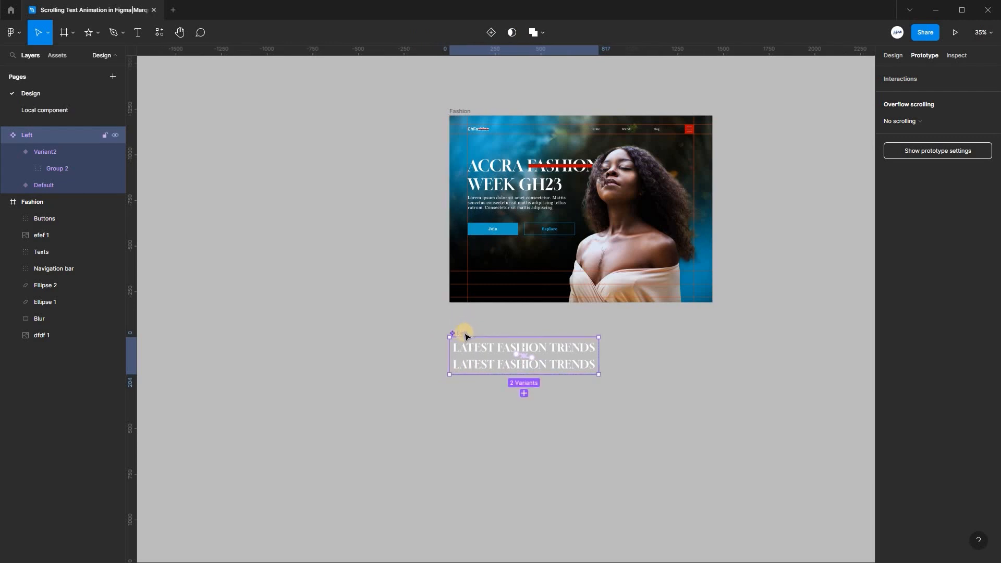
{"action": "left_click_drag", "start_coordinate": [469, 337], "coordinate": [616, 377]}
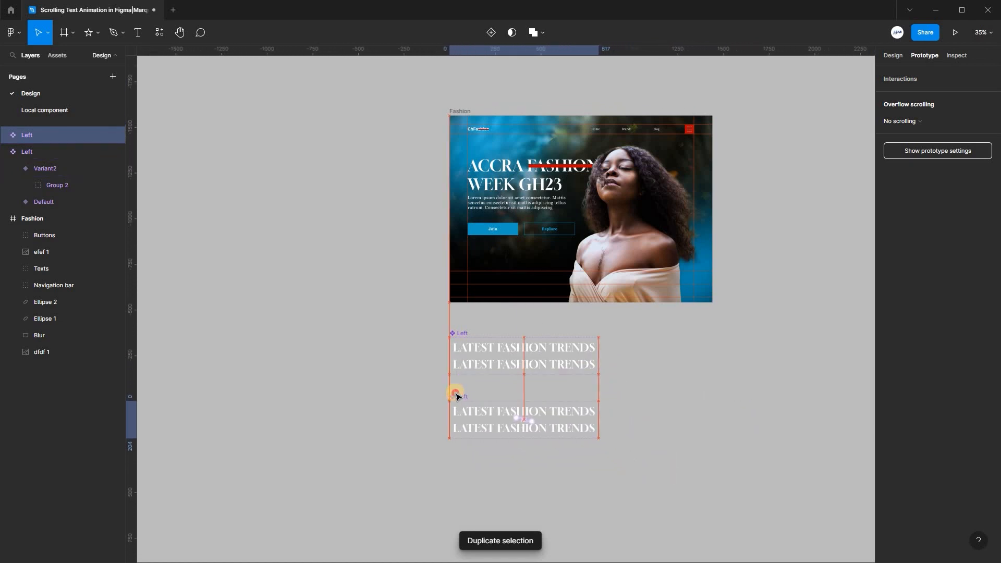
{"action": "left_click", "coordinate": [523, 414]}
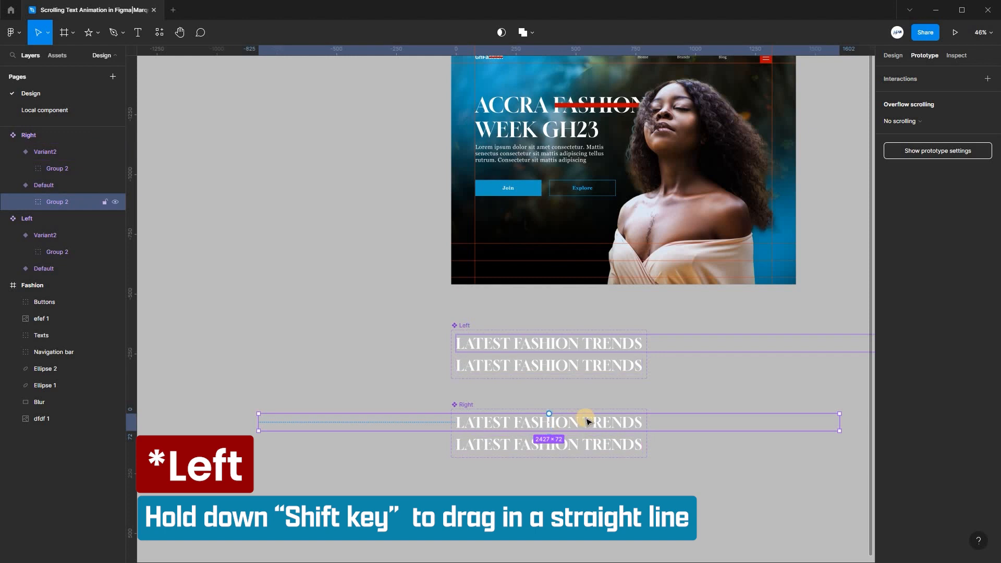
Step: Select Right's text strip to offset it in the opposite direction
{"action": "scroll", "scroll_direction": "down", "scroll_amount": 3}
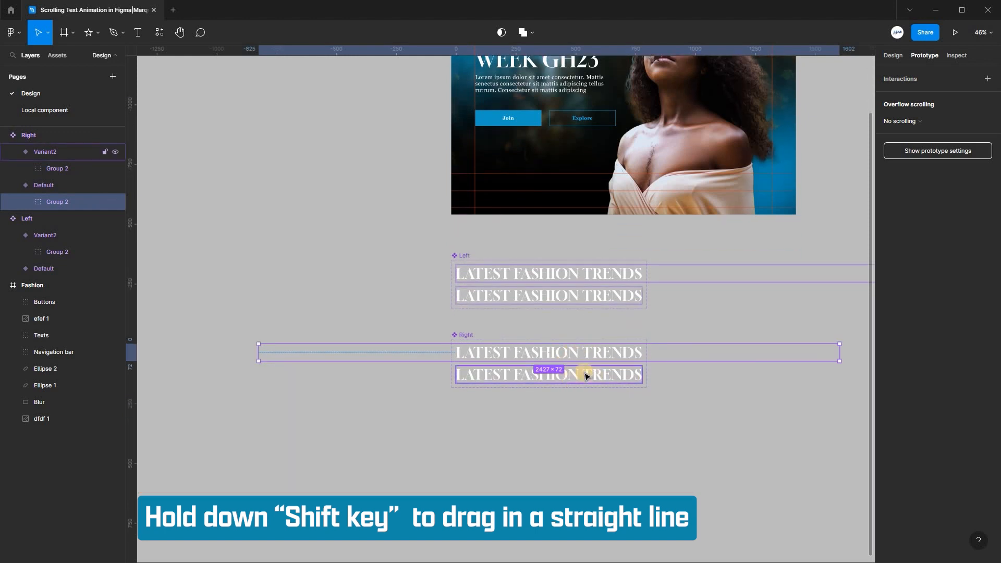
{"action": "left_click", "coordinate": [56, 168]}
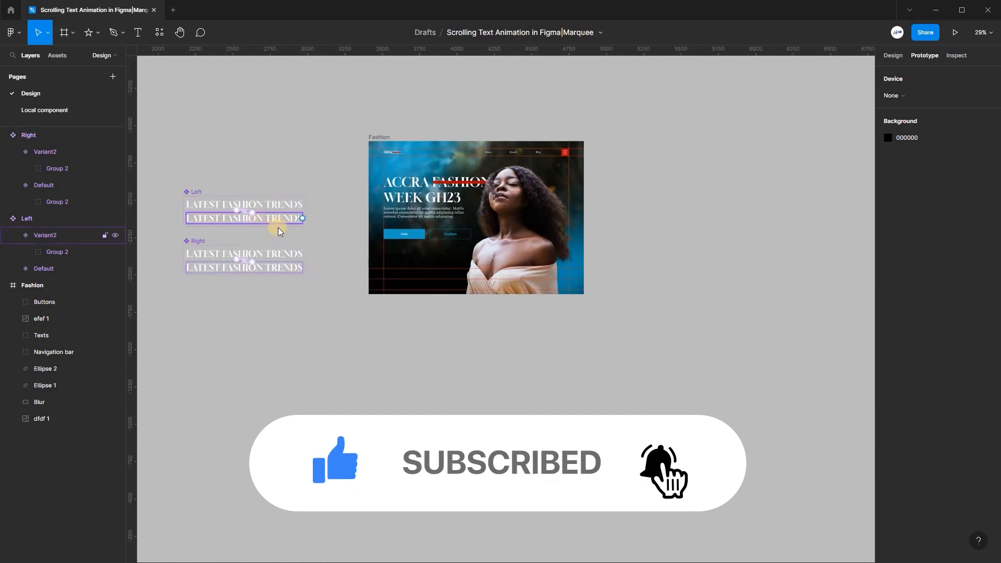
Step: Copy the Left marquee component and paste an instance at the bottom of the Fashion frame
{"action": "right_click", "coordinate": [421, 210]}
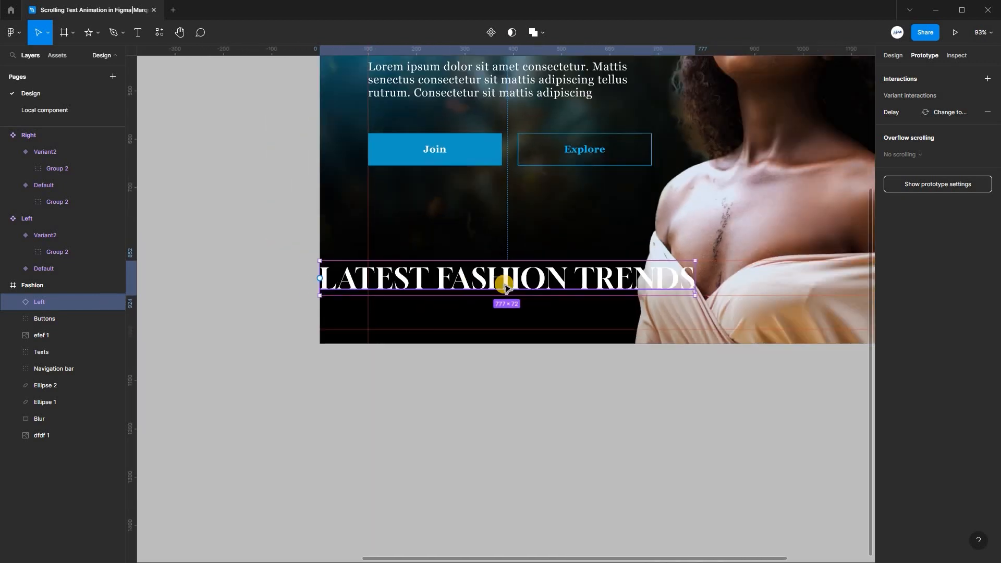
{"action": "key", "text": "ctrl+minus"}
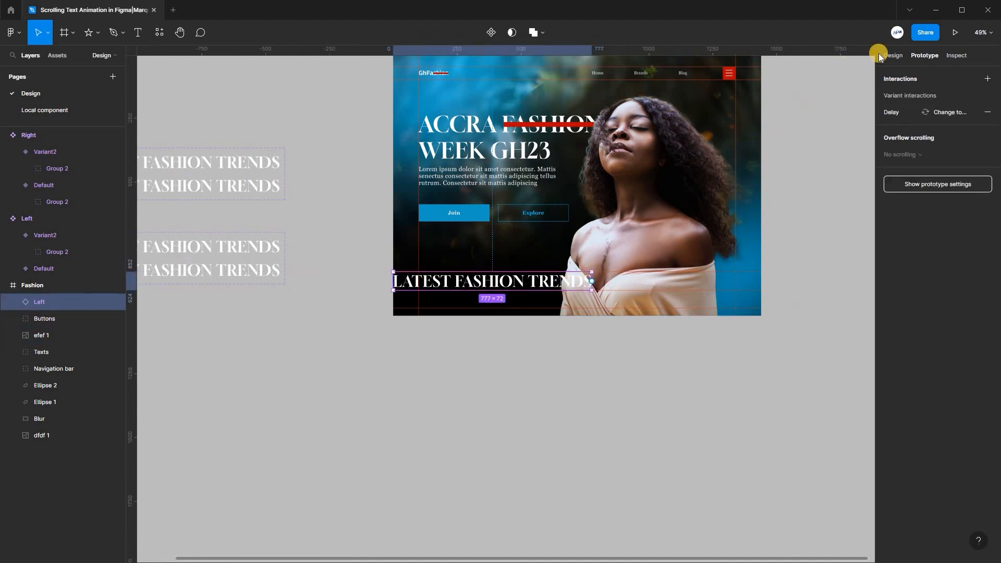
{"action": "left_click", "coordinate": [891, 55]}
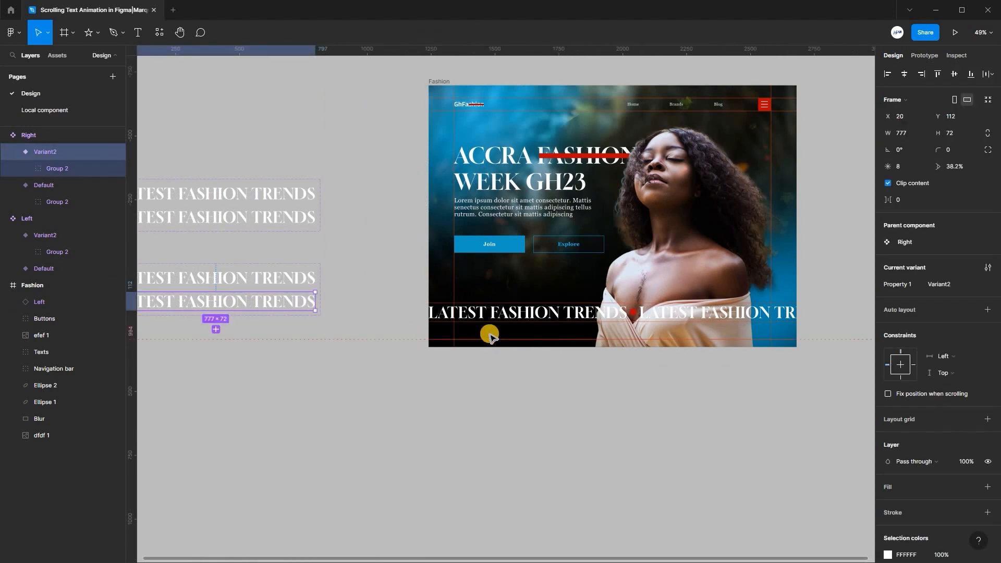
Step: Paste the Right marquee below Left and move both layers beneath the efef 1 model photo
{"action": "right_click", "coordinate": [489, 334]}
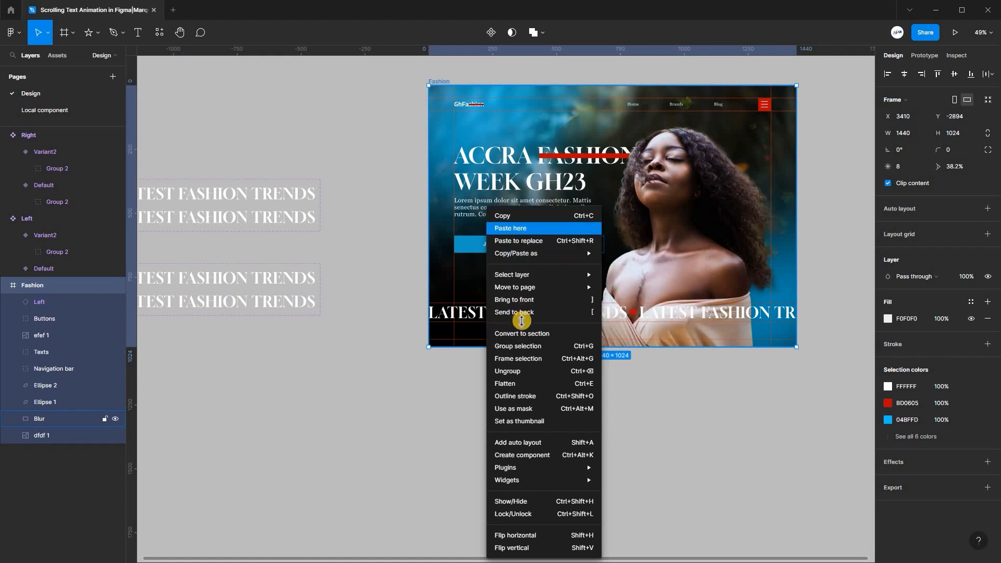
{"action": "left_click", "coordinate": [510, 228]}
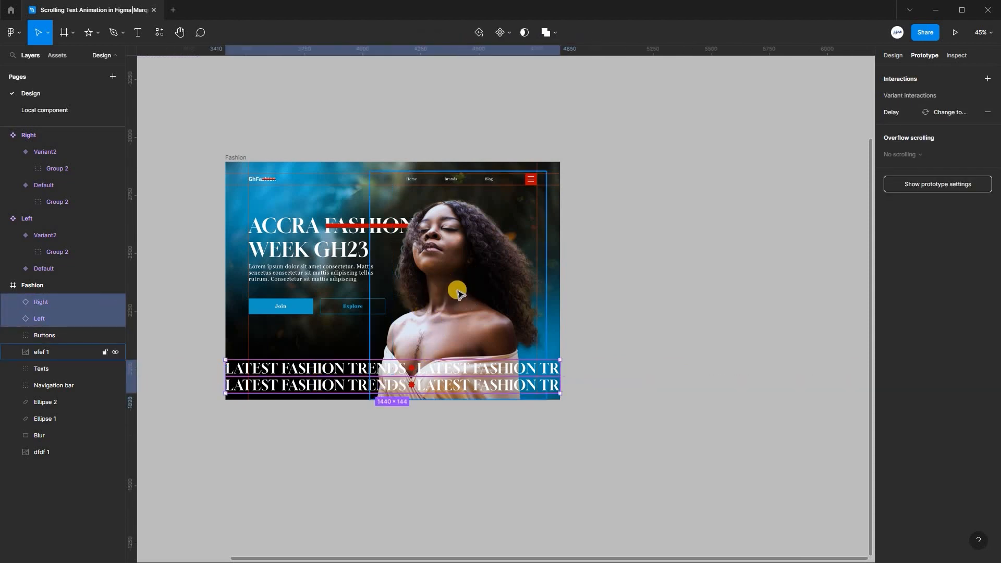
{"action": "mouse_move", "coordinate": [209, 388]}
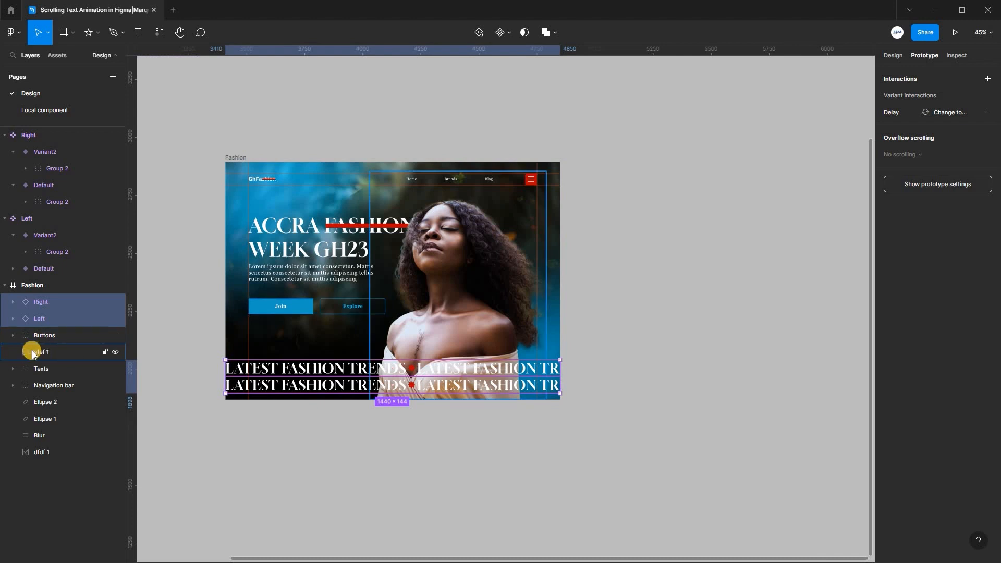
{"action": "left_click", "coordinate": [41, 302]}
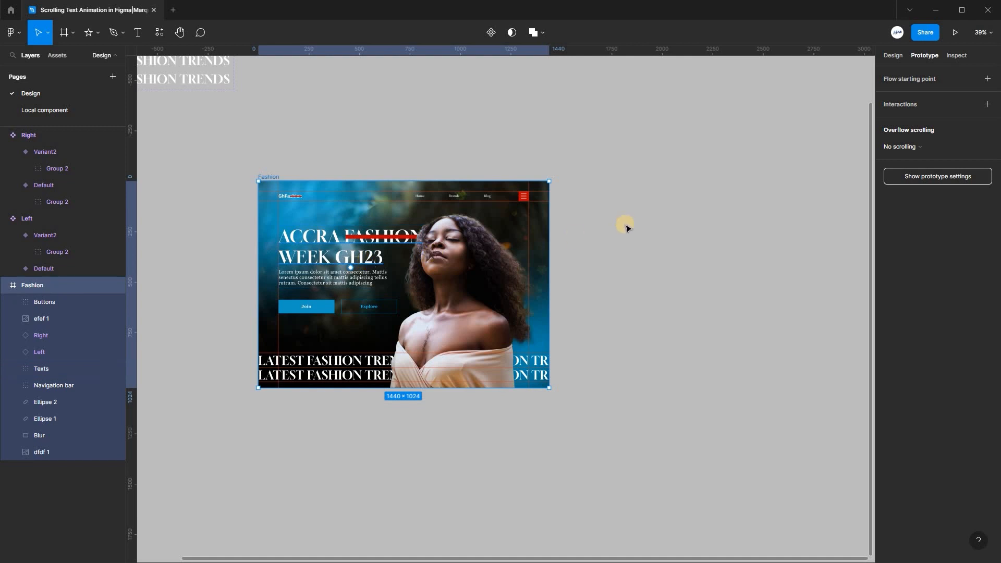
Step: Duplicate the Fashion frame and drag its Texts and Buttons groups out past the left edge
{"action": "key", "text": "ctrl+d"}
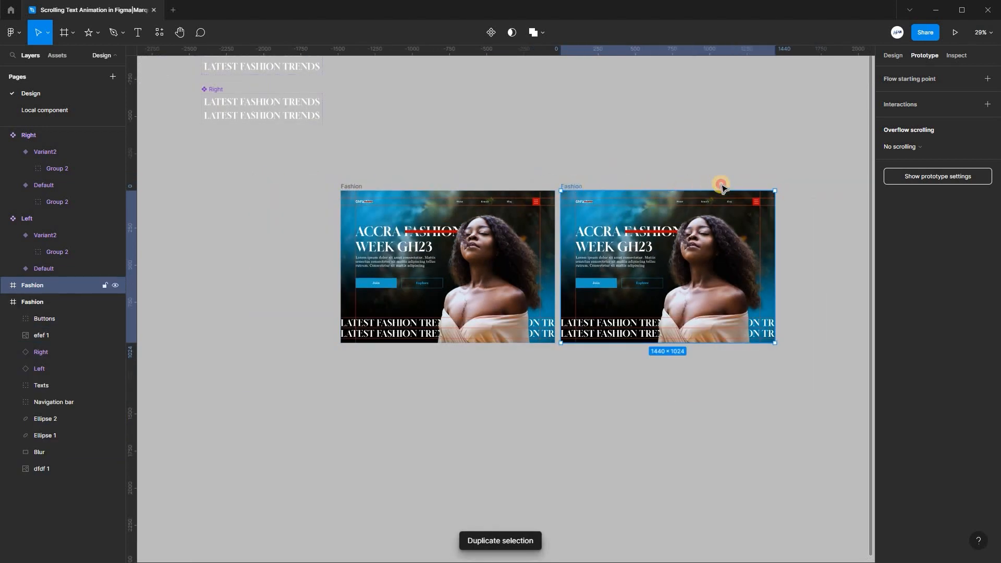
{"action": "scroll", "scroll_direction": "down", "scroll_amount": 3}
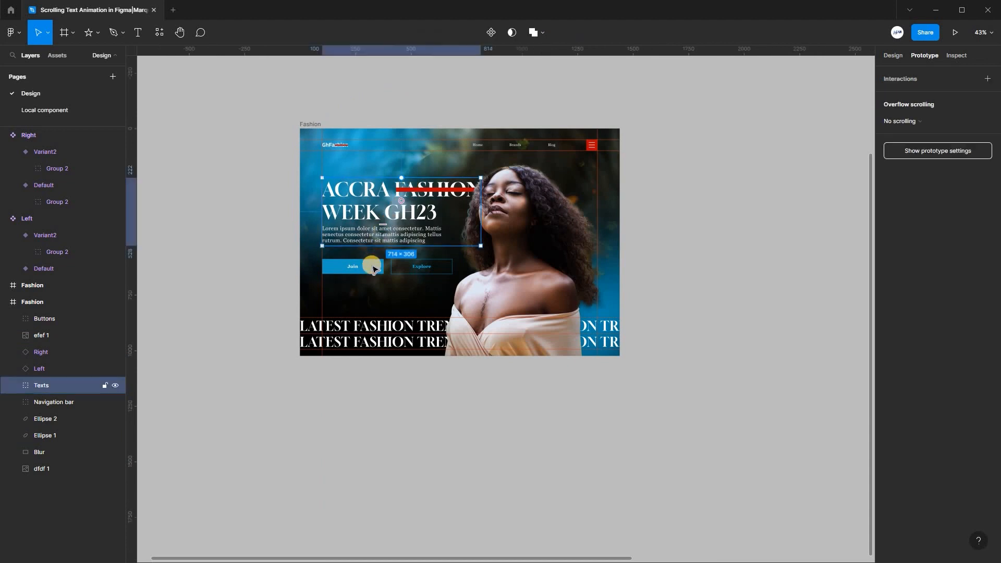
{"action": "left_click", "coordinate": [44, 319]}
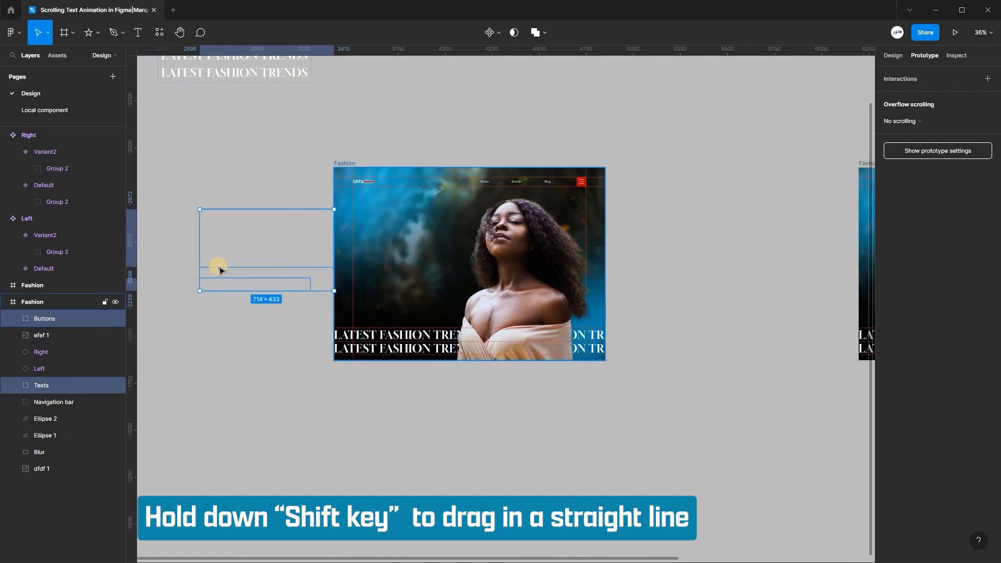
Step: Move the model image and Navigation bar layers outside the duplicate frame
{"action": "left_click", "coordinate": [513, 244]}
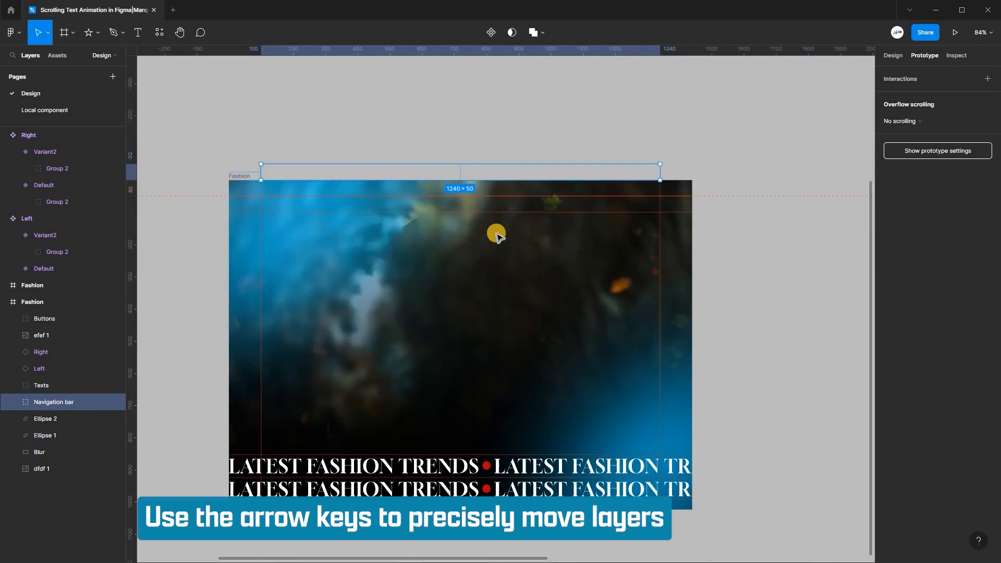
{"action": "scroll", "scroll_direction": "down", "scroll_amount": 3}
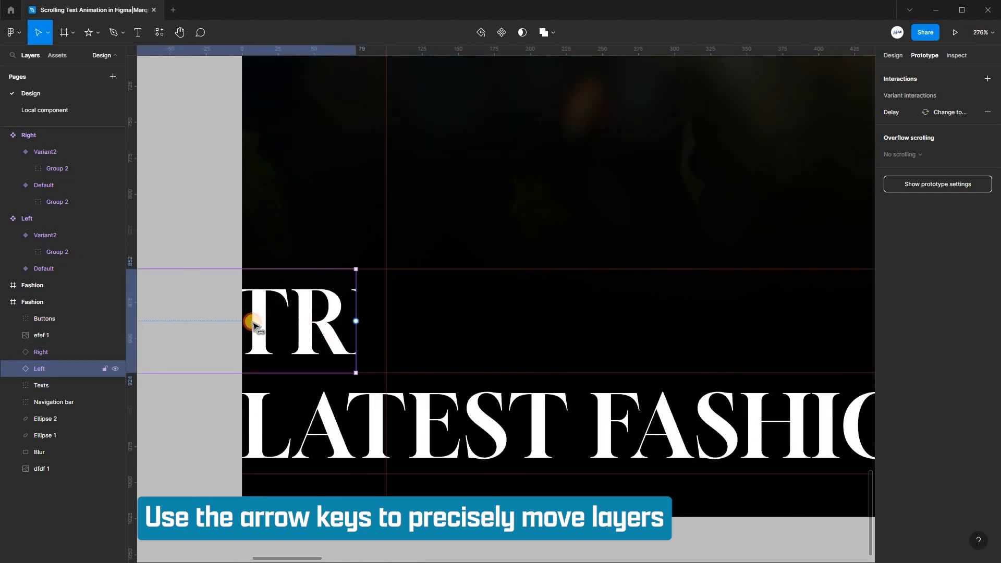
Step: Nudge Left to end at the frame's left edge and Right to start at its right edge
{"action": "key", "text": "Left"}
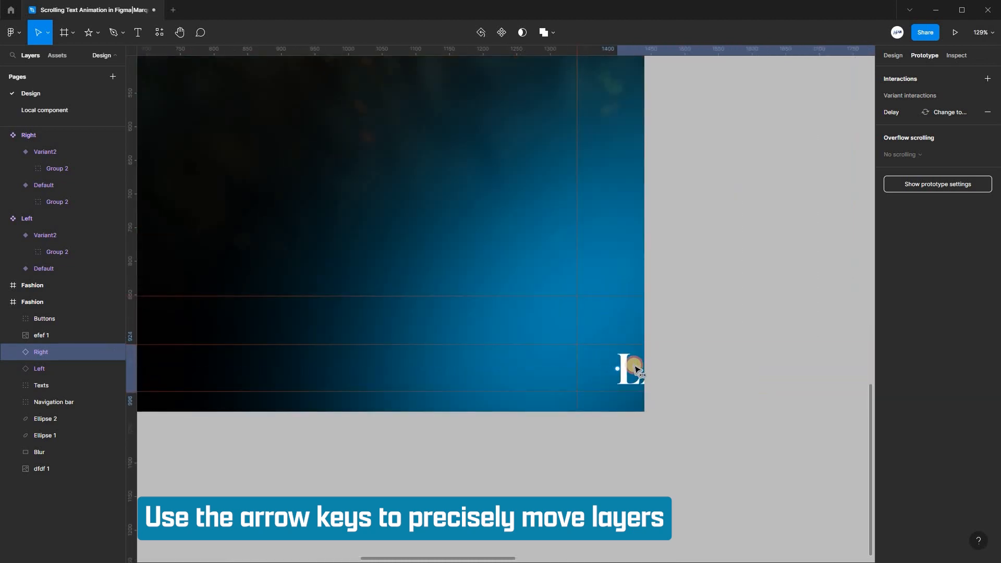
{"action": "scroll", "scroll_direction": "up", "scroll_amount": 3}
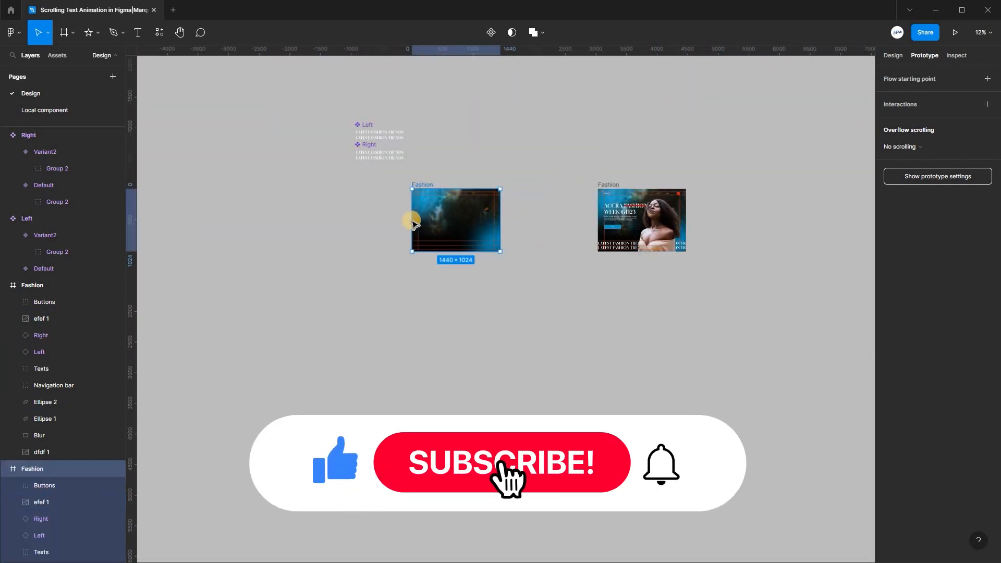
Step: Connect the duplicate to Fashion with After delay 800ms, Smart animate, Slow, 1000ms, then present it
{"action": "left_click", "coordinate": [499, 219]}
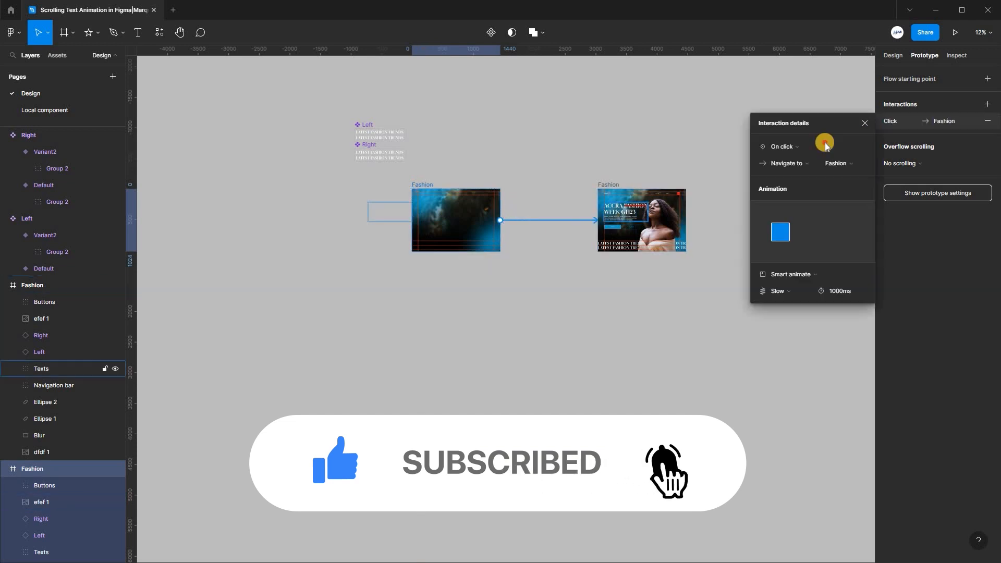
{"action": "left_click", "coordinate": [782, 146]}
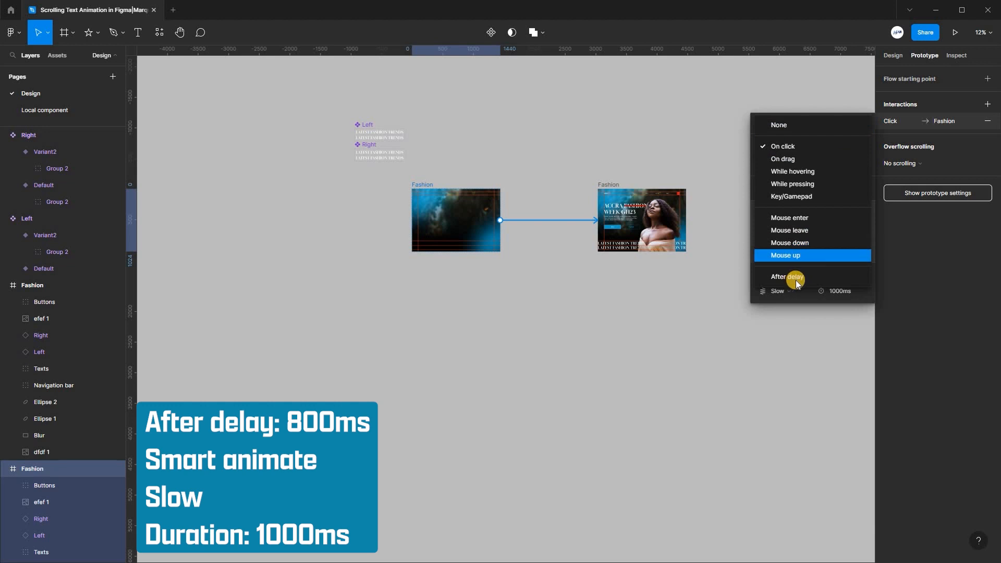
{"action": "mouse_move", "coordinate": [796, 262]}
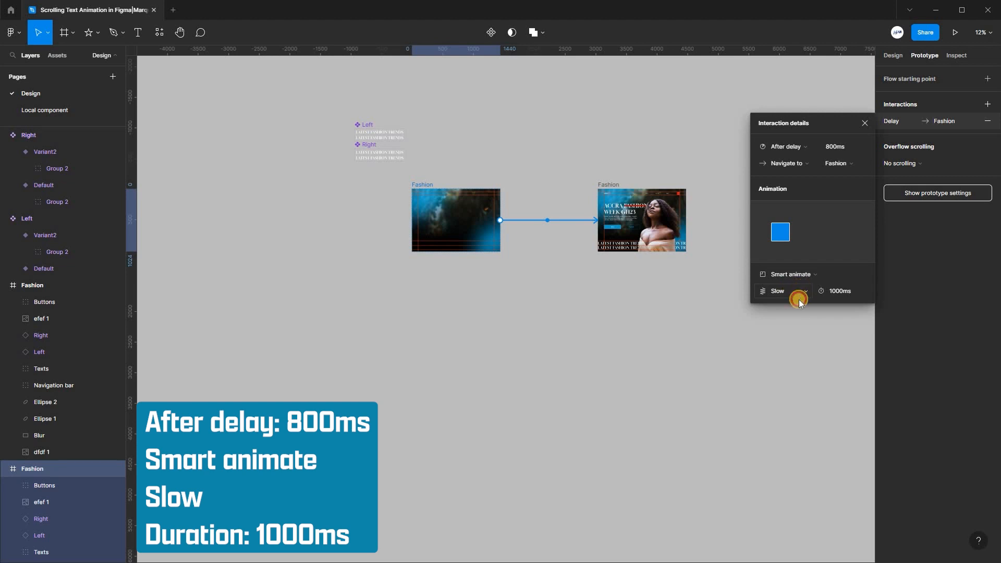
{"action": "left_click", "coordinate": [788, 274]}
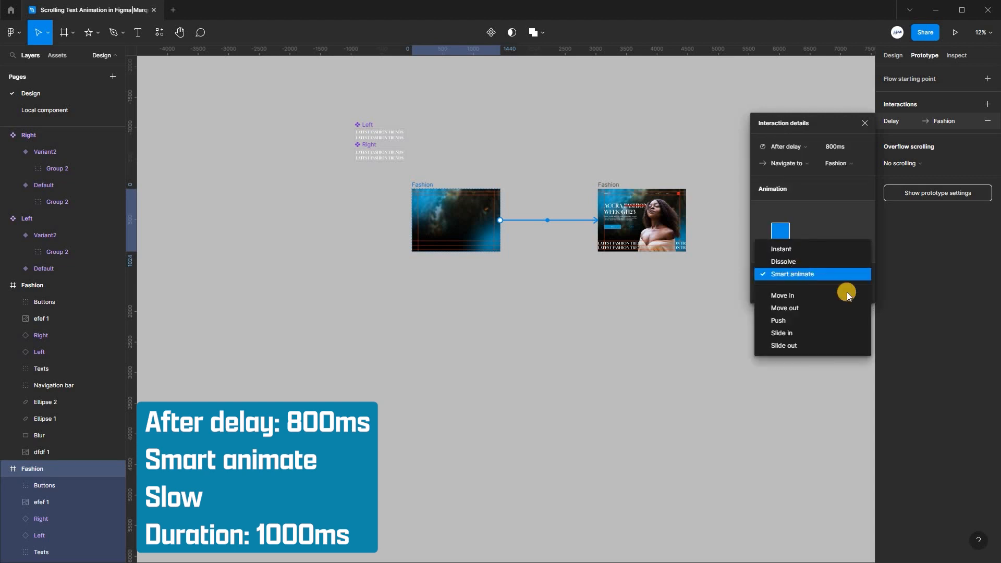
{"action": "left_click", "coordinate": [792, 274]}
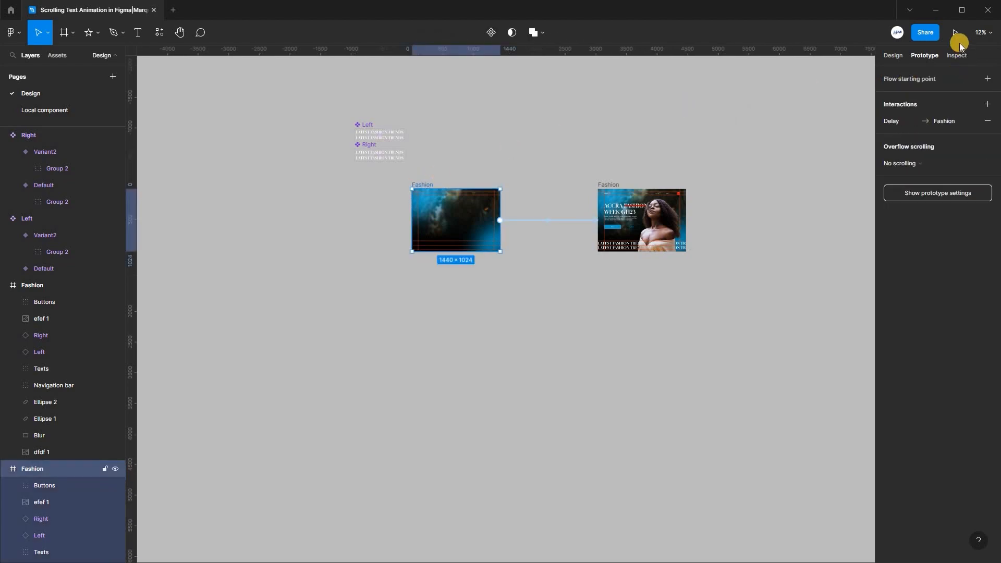
{"action": "left_click", "coordinate": [956, 32]}
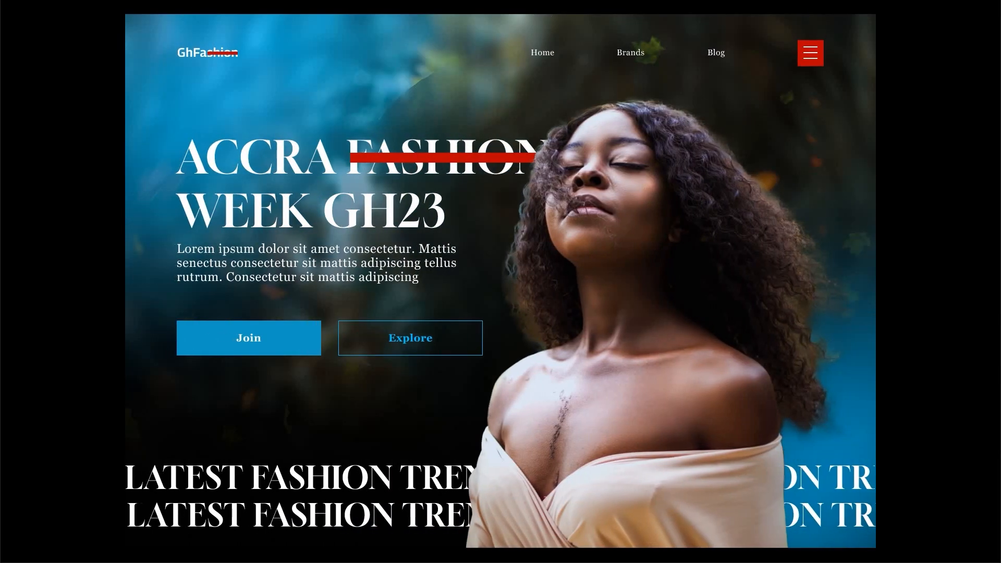